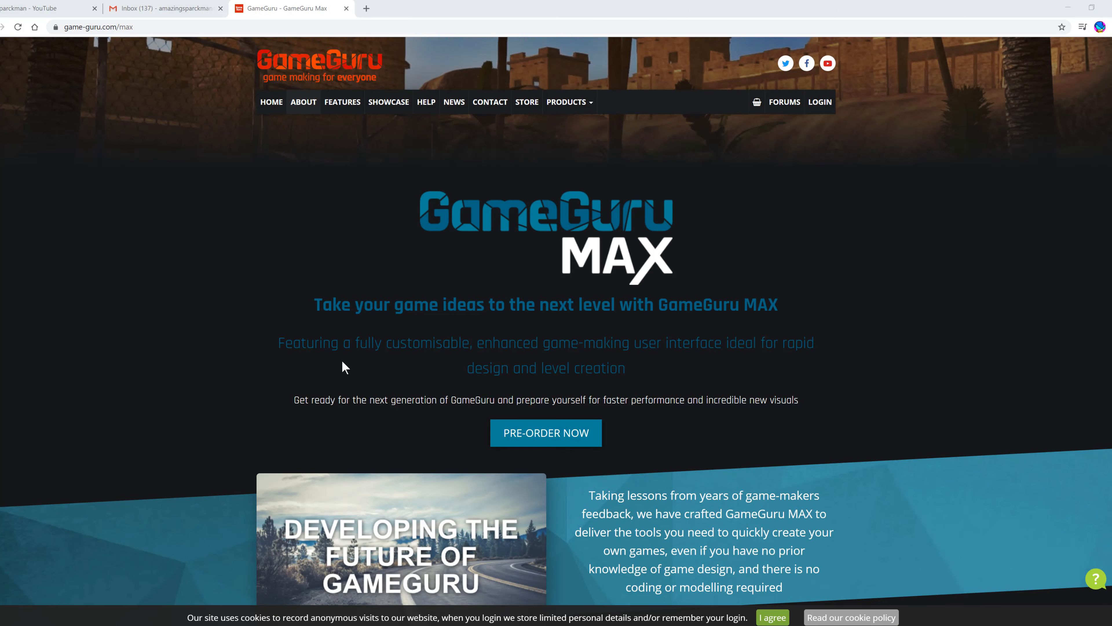
Step: Scroll past the hero banner to the New UI section with the terrain painting clip
{"action": "scroll", "scroll_direction": "down", "scroll_amount": 3}
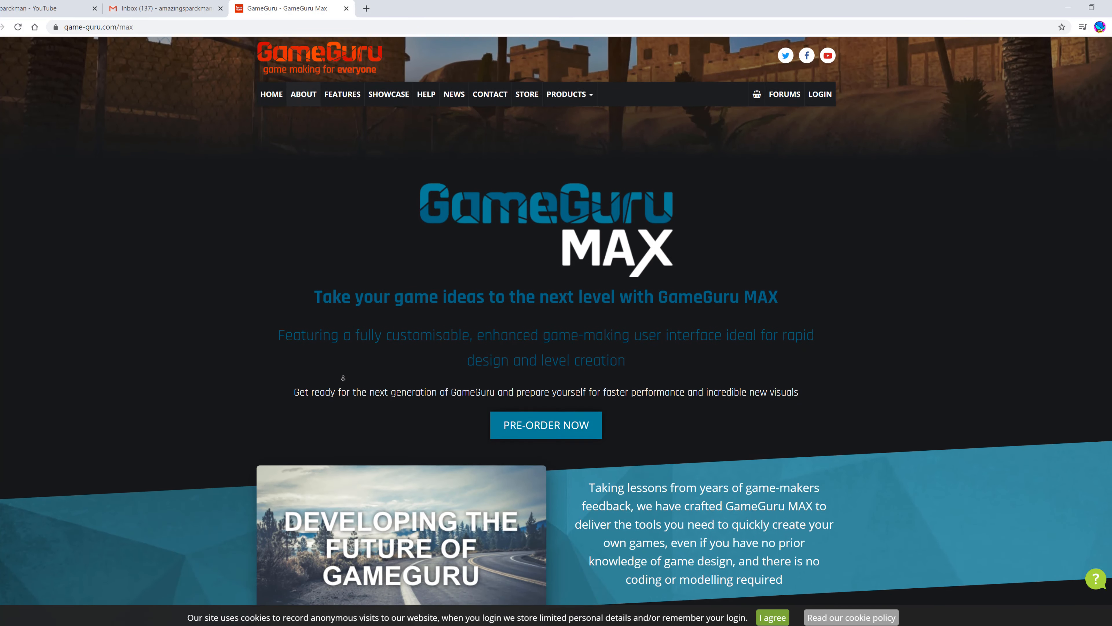
{"action": "scroll", "scroll_direction": "down", "scroll_amount": 3}
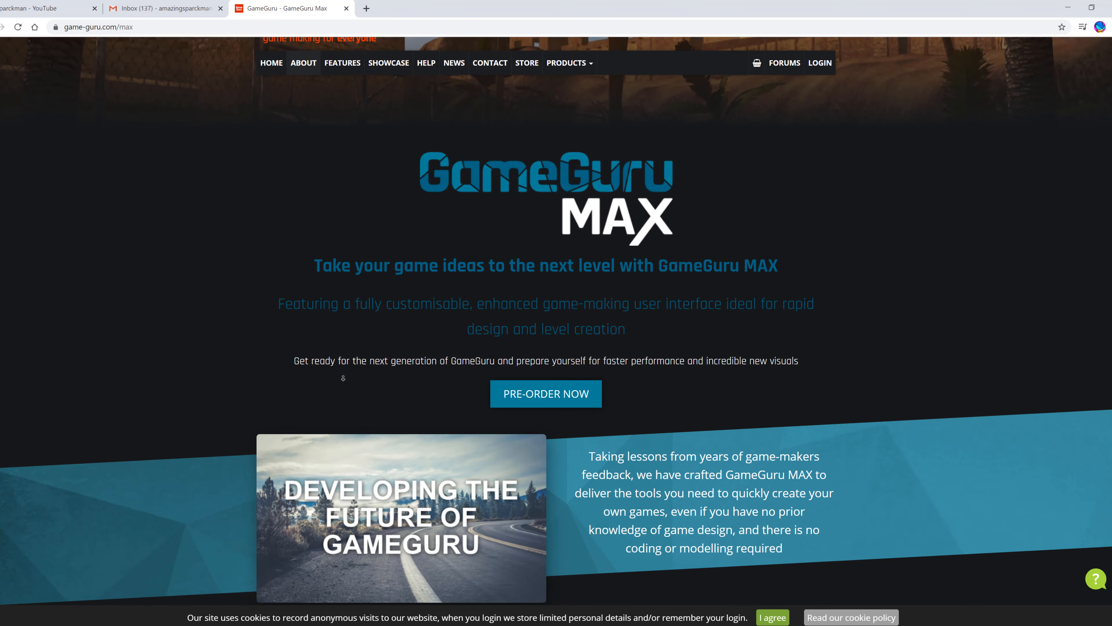
{"action": "scroll", "scroll_direction": "down", "scroll_amount": 3}
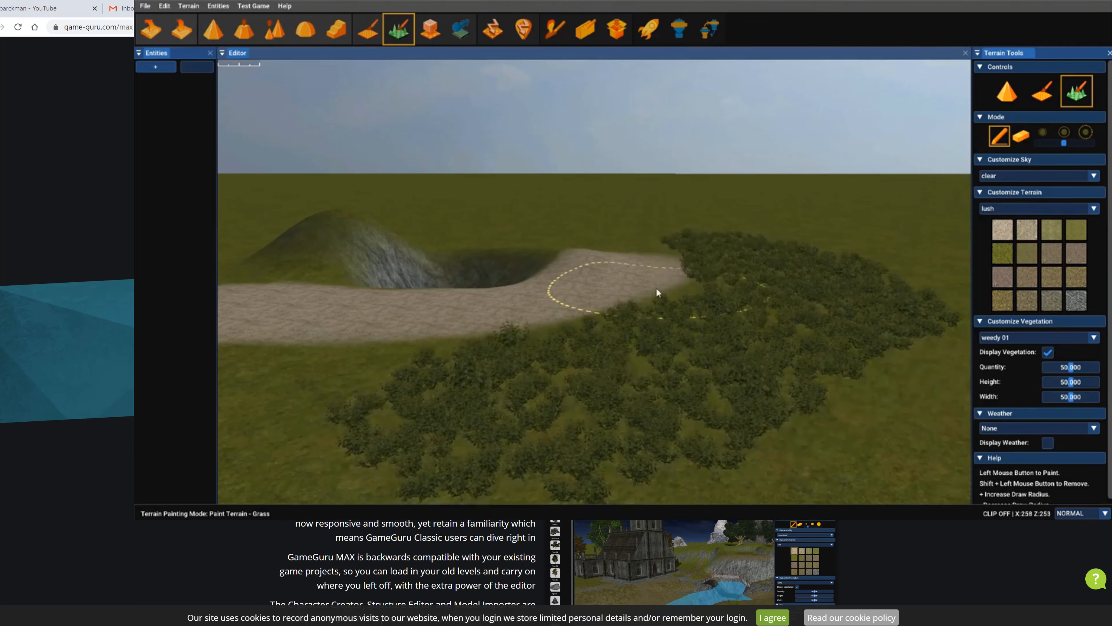
Step: Let the New UI demo play through to the Character Creator with the T-Shirt Yellow body
{"action": "left_click", "coordinate": [556, 28]}
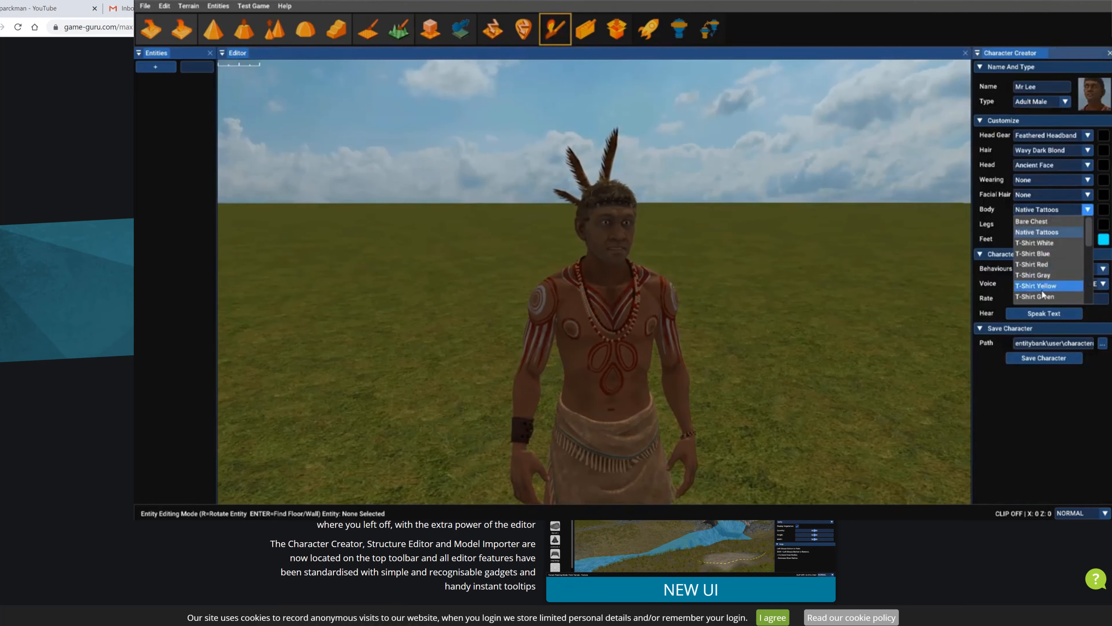
{"action": "left_click", "coordinate": [1038, 286]}
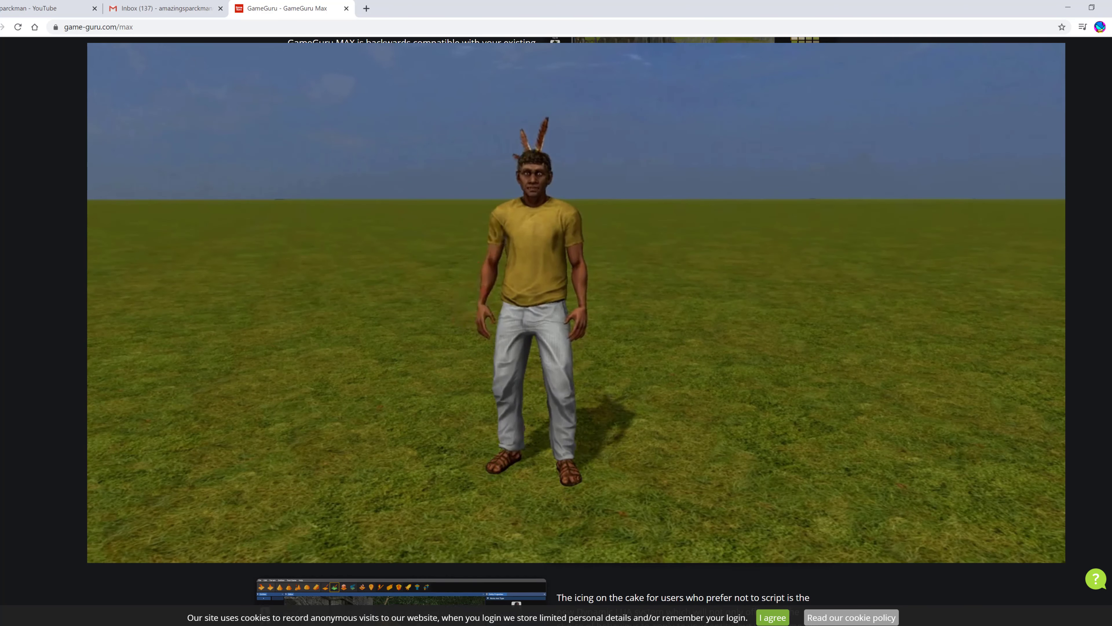
Step: Scroll past Character Creation and Structure Editor to the Dynamic LUA System panel with Mr Lee
{"action": "scroll", "scroll_direction": "down", "scroll_amount": 3}
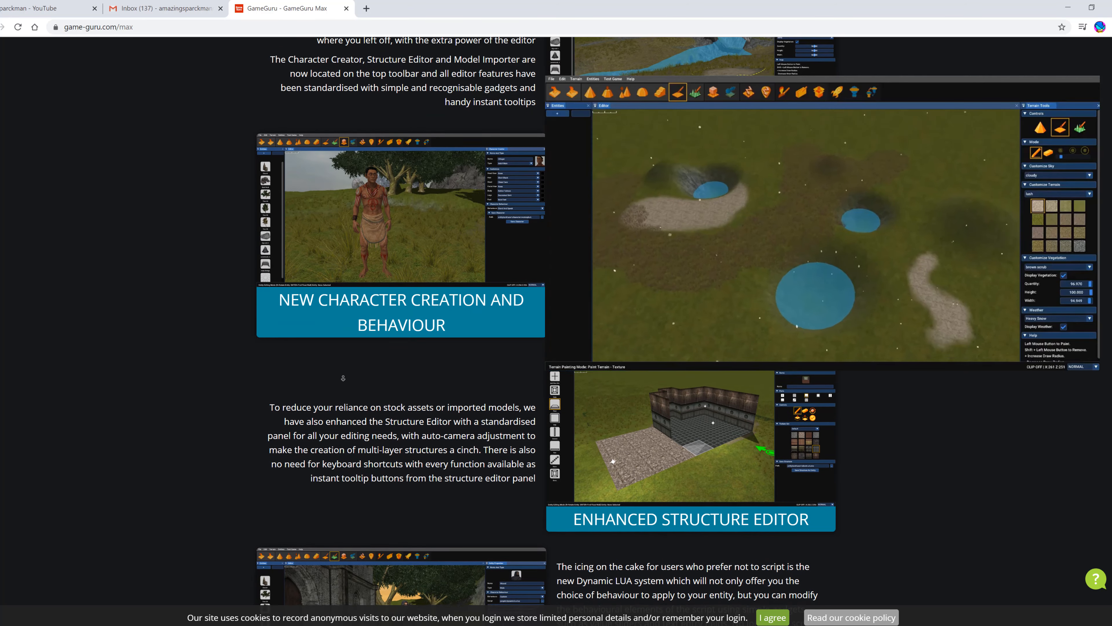
{"action": "scroll", "scroll_direction": "down", "scroll_amount": 3}
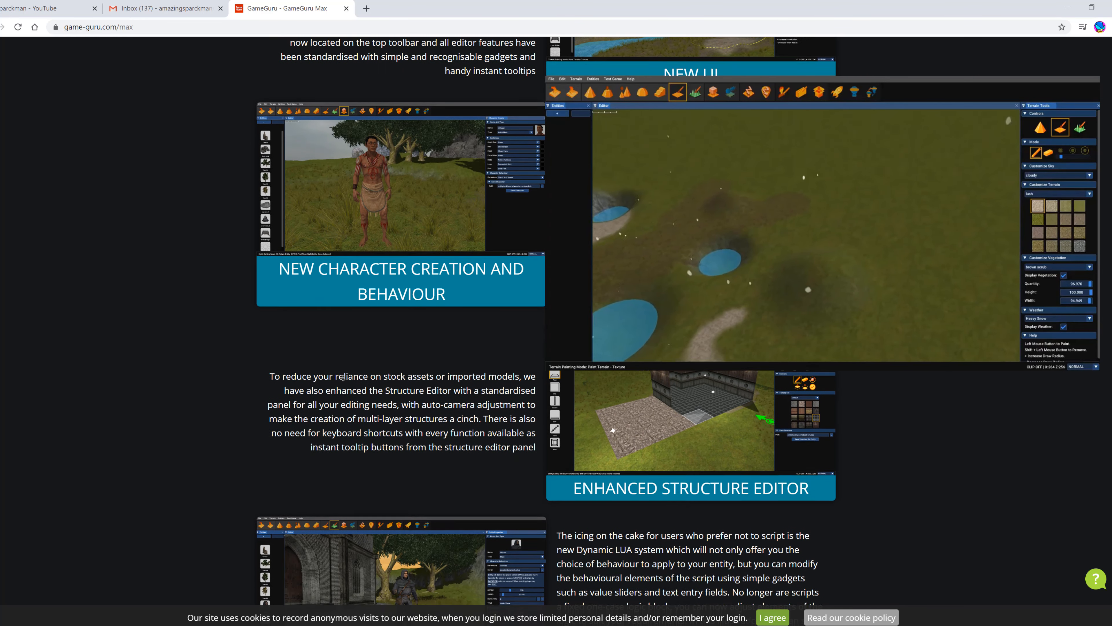
{"action": "scroll", "scroll_direction": "down", "scroll_amount": 3}
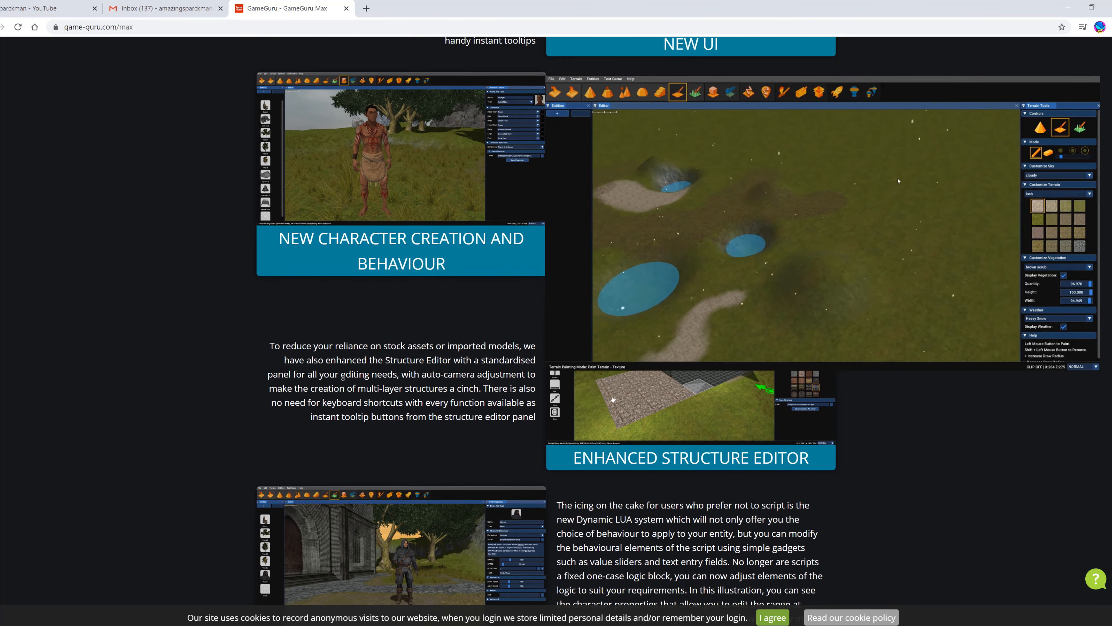
{"action": "scroll", "scroll_direction": "down", "scroll_amount": 3}
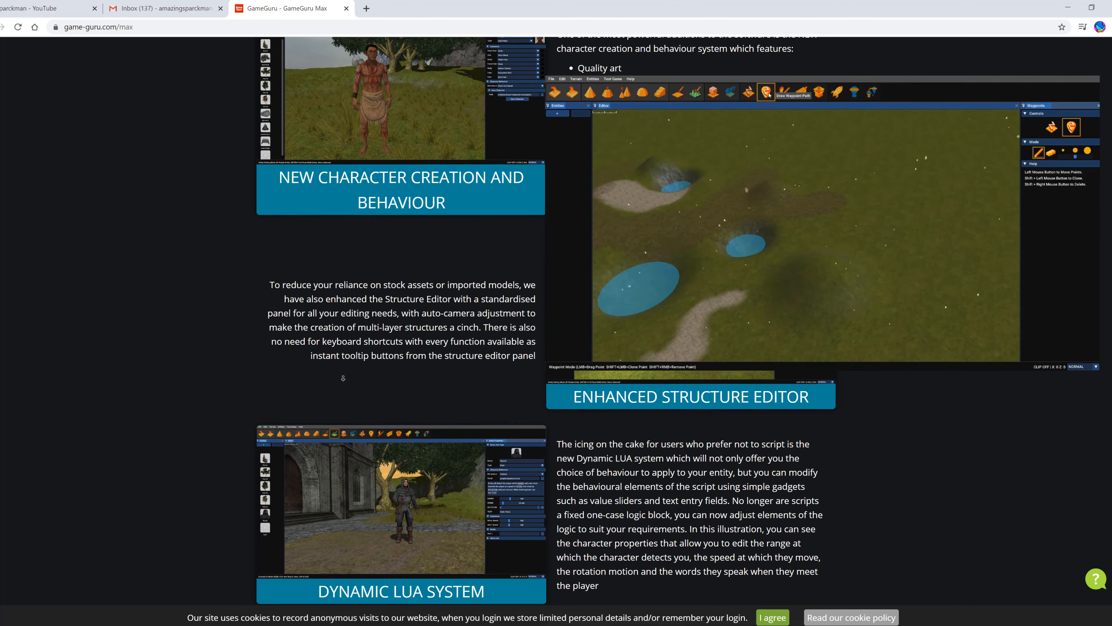
{"action": "scroll", "scroll_direction": "down", "scroll_amount": 3}
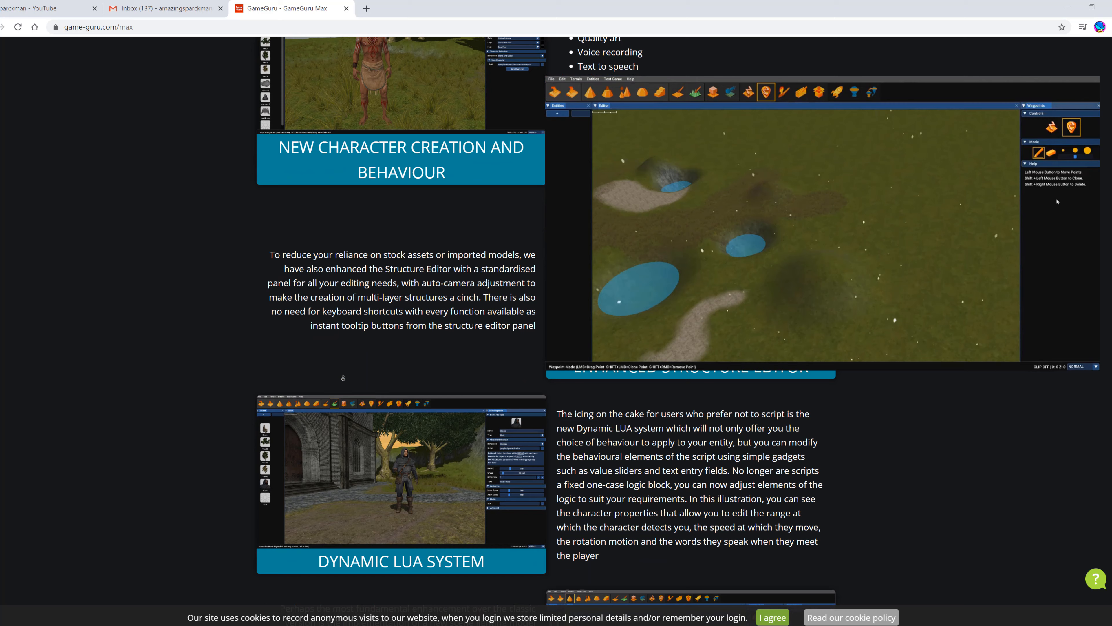
{"action": "scroll", "scroll_direction": "down", "scroll_amount": 3}
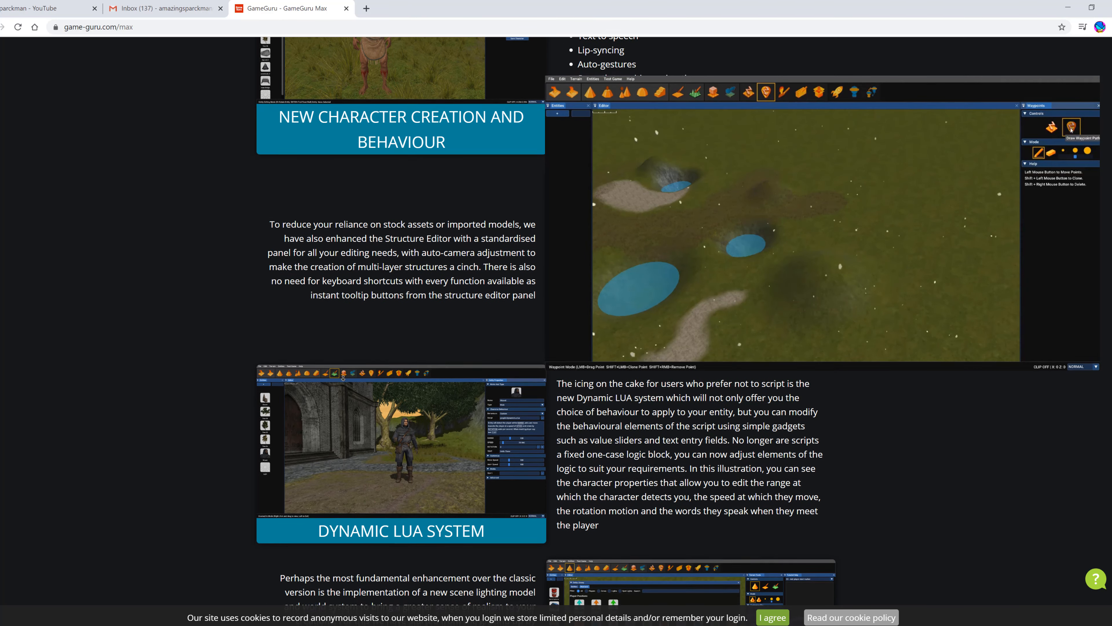
{"action": "scroll", "scroll_direction": "down", "scroll_amount": 3}
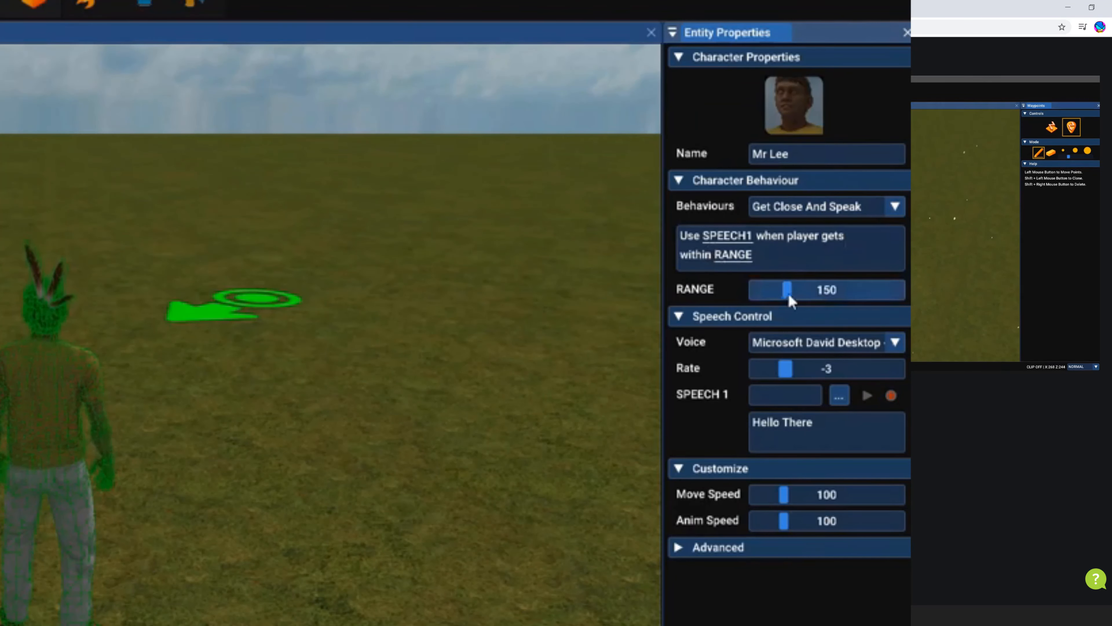
Step: Follow the Entity Properties demo as the RANGE slider moves from 150 to 186 and SPEECH 1 browse is used
{"action": "left_click_drag", "start_coordinate": [785, 289], "coordinate": [819, 290]}
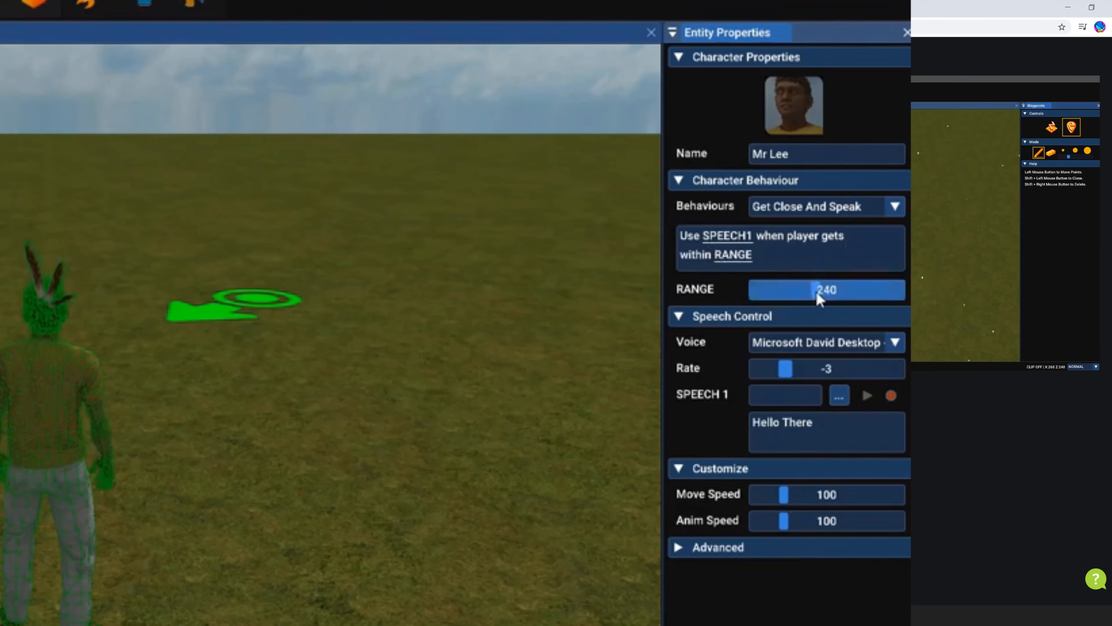
{"action": "left_click_drag", "start_coordinate": [822, 290], "coordinate": [794, 289]}
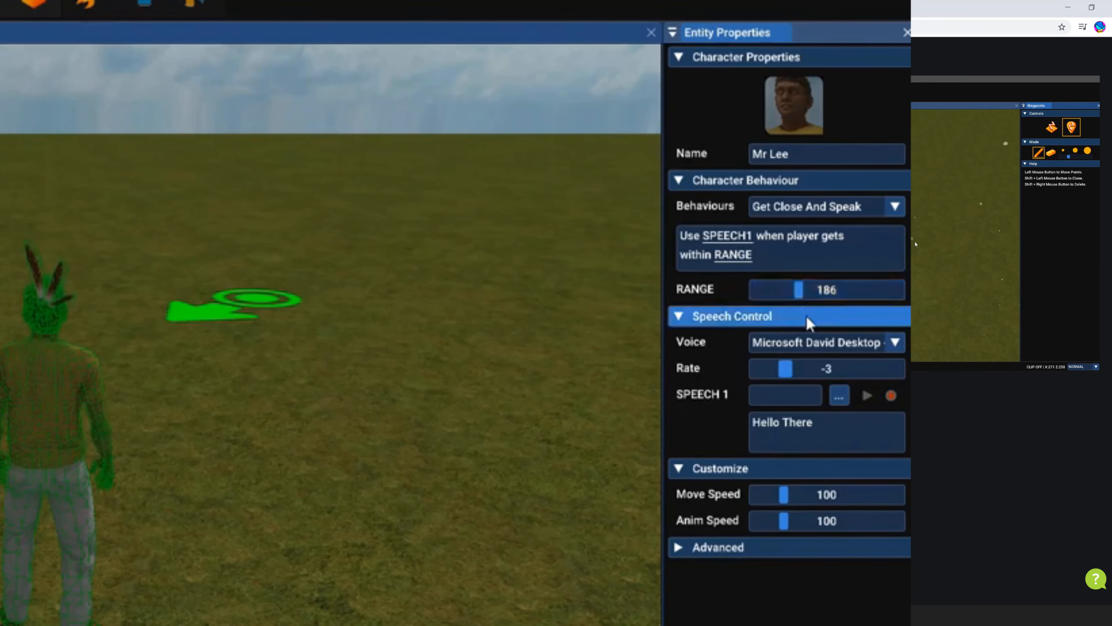
{"action": "left_click", "coordinate": [840, 395]}
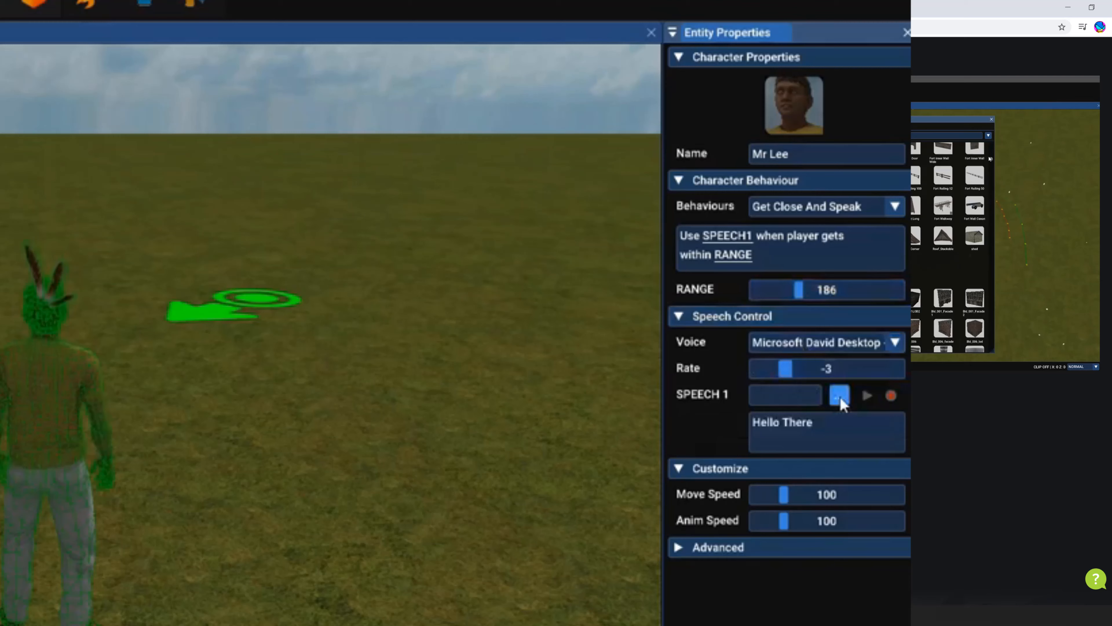
{"action": "left_click", "coordinate": [839, 395]}
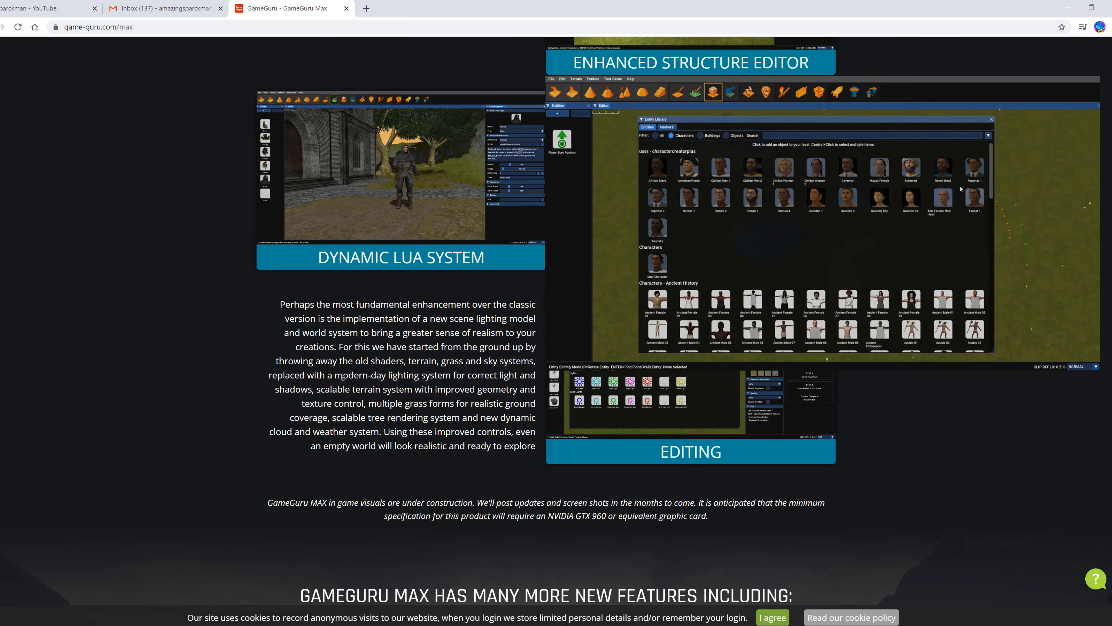
Step: Scroll down through the GameGuru MAX extra features list
{"action": "scroll", "scroll_direction": "down", "scroll_amount": 3}
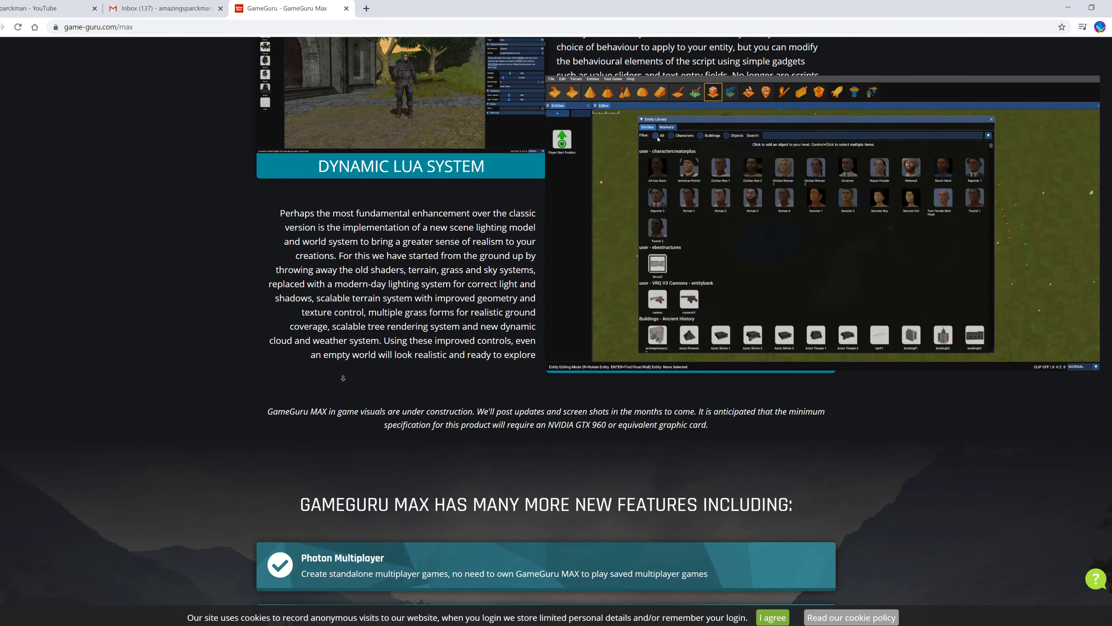
{"action": "scroll", "scroll_direction": "down", "scroll_amount": 3}
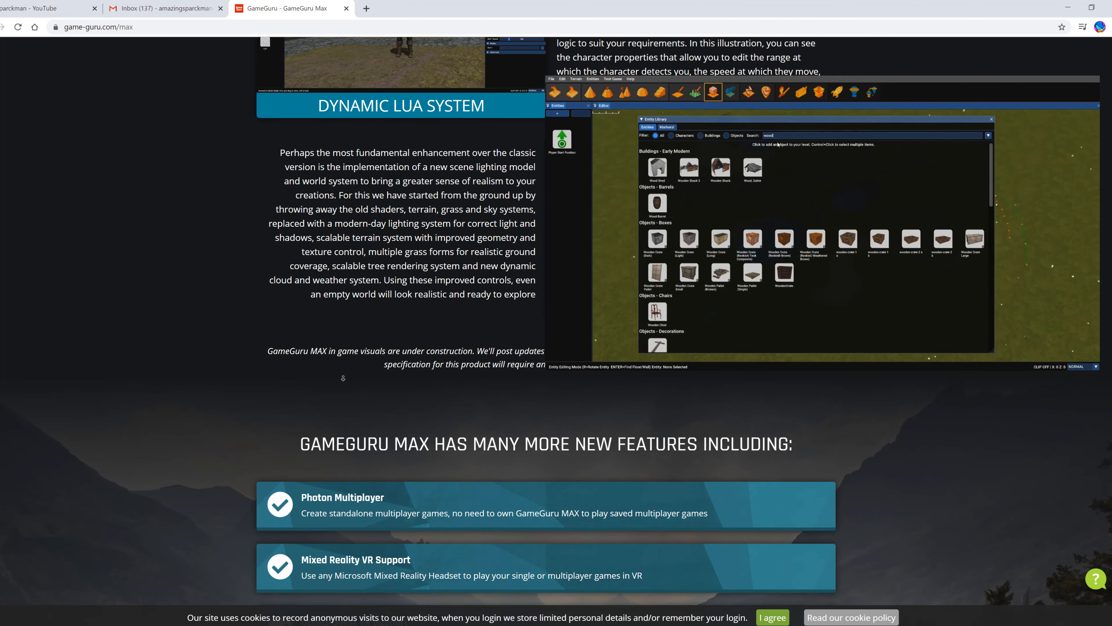
{"action": "scroll", "scroll_direction": "down", "scroll_amount": 3}
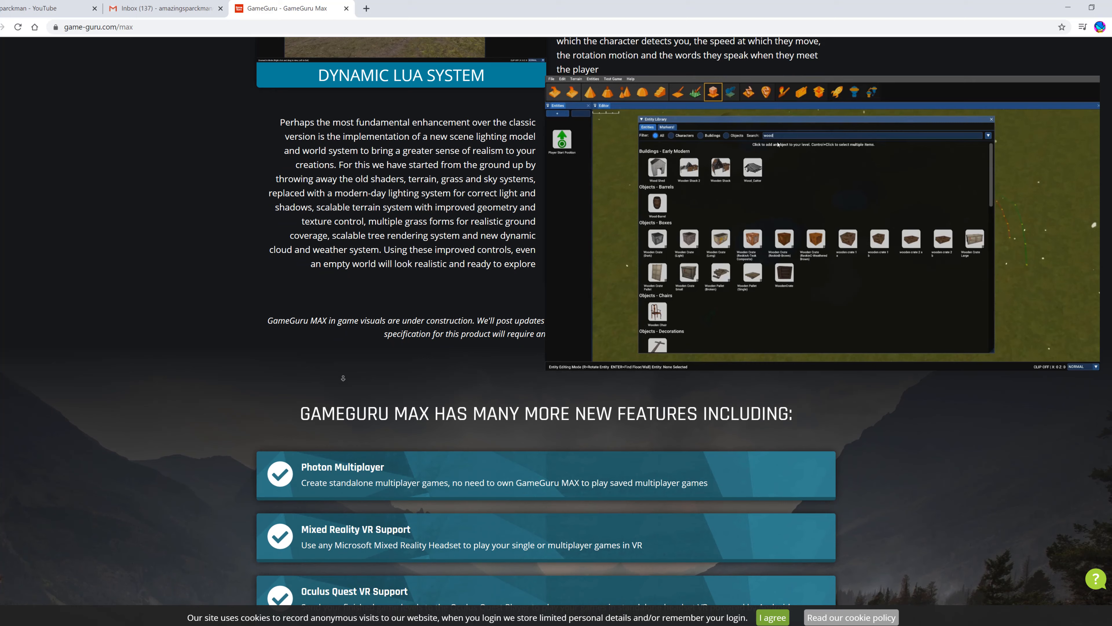
{"action": "scroll", "scroll_direction": "down", "scroll_amount": 3}
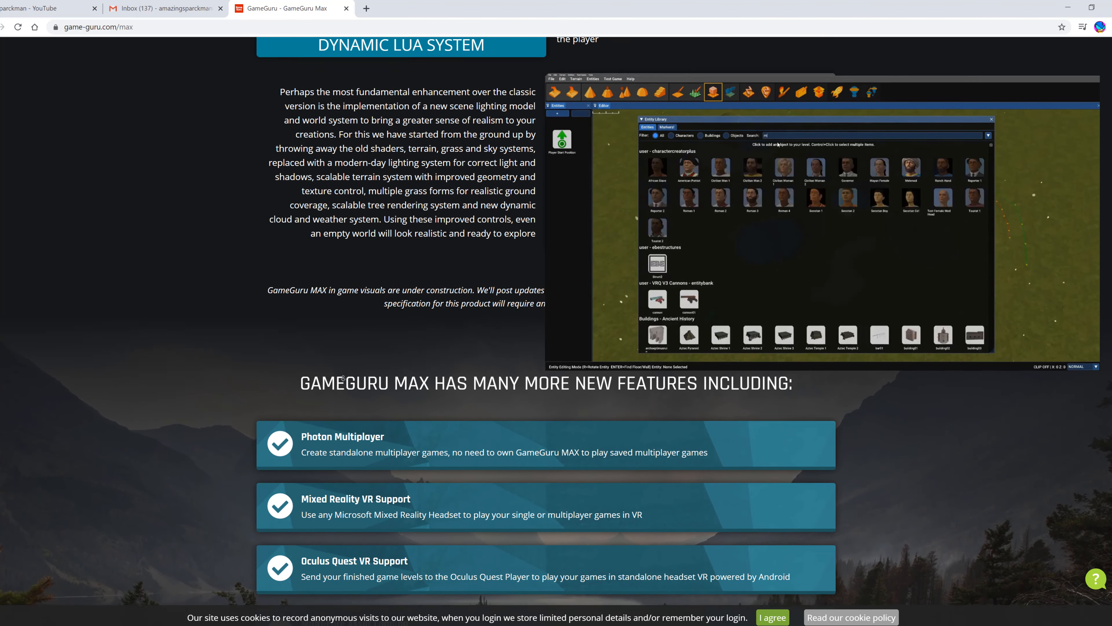
{"action": "scroll", "scroll_direction": "down", "scroll_amount": 3}
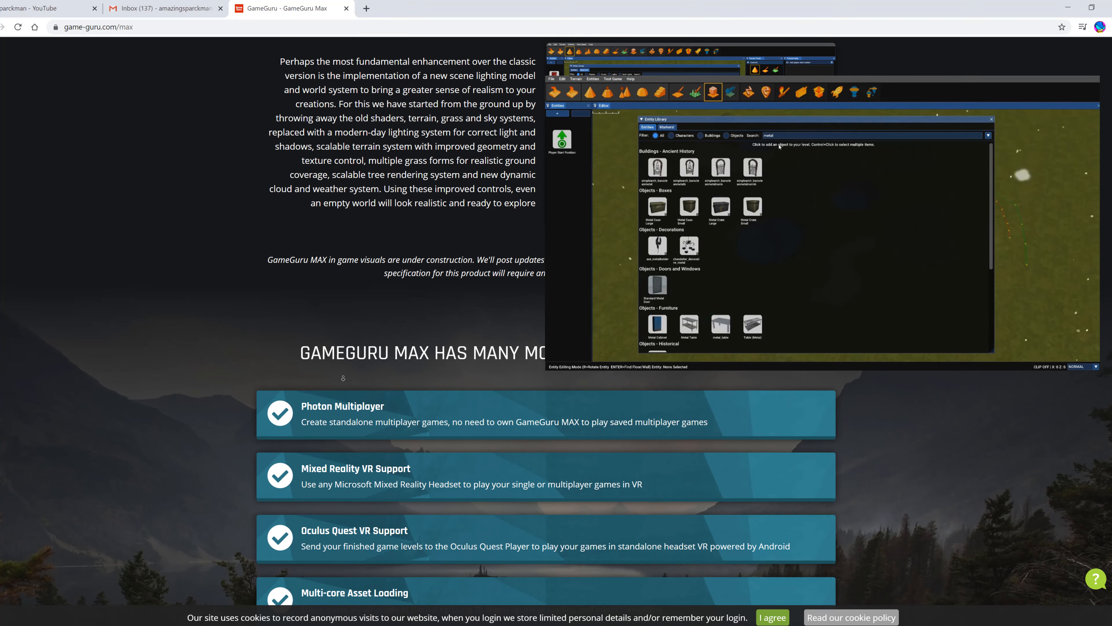
{"action": "scroll", "scroll_direction": "down", "scroll_amount": 3}
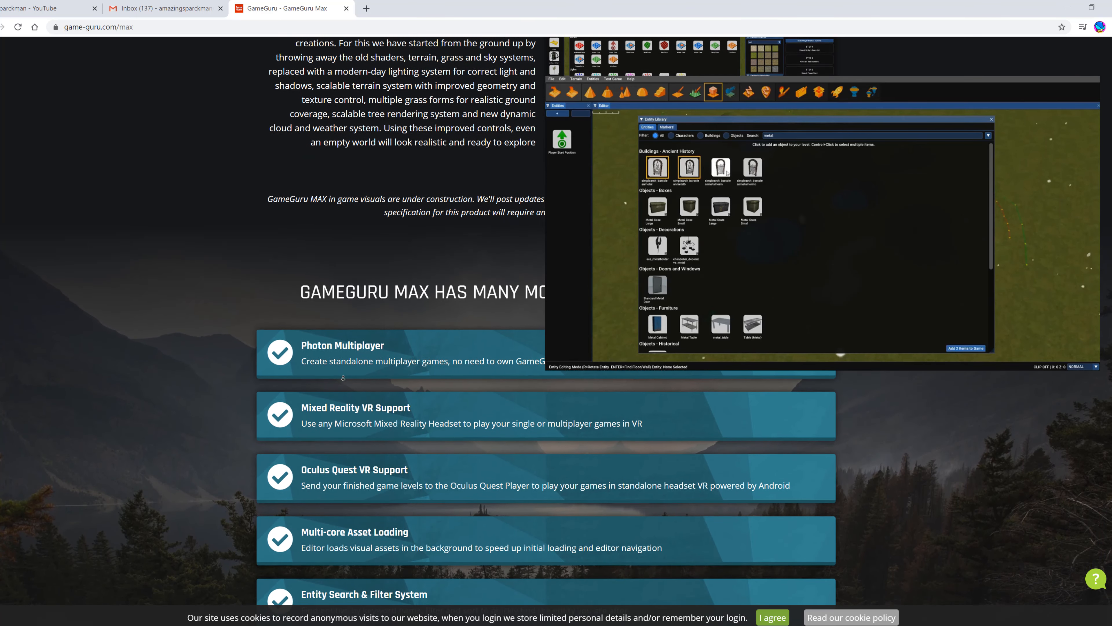
{"action": "scroll", "scroll_direction": "down", "scroll_amount": 3}
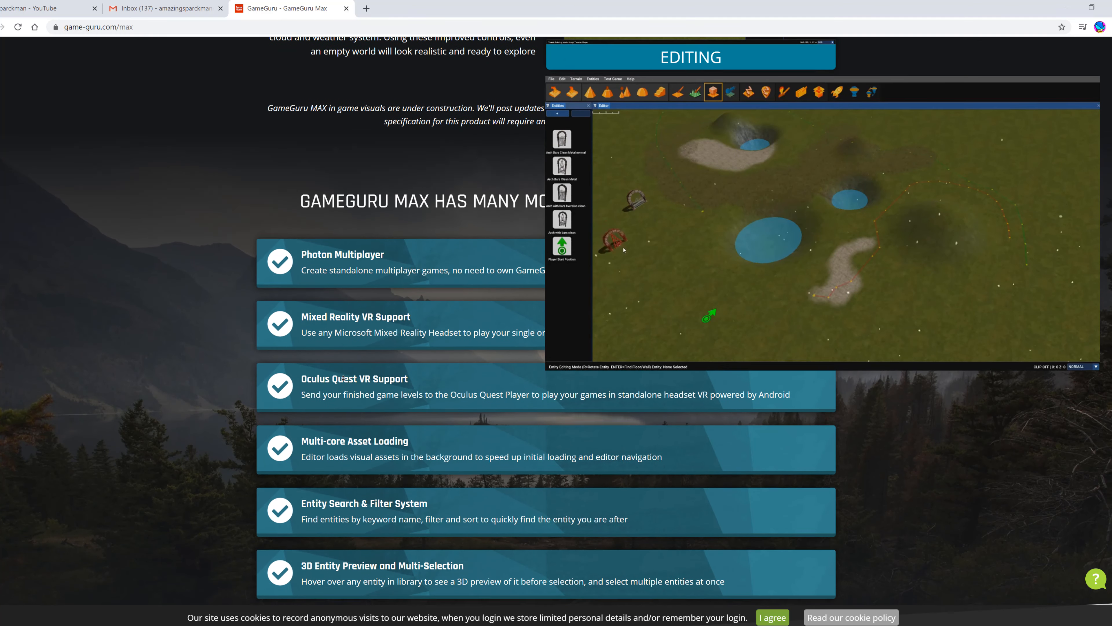
{"action": "scroll", "scroll_direction": "down", "scroll_amount": 3}
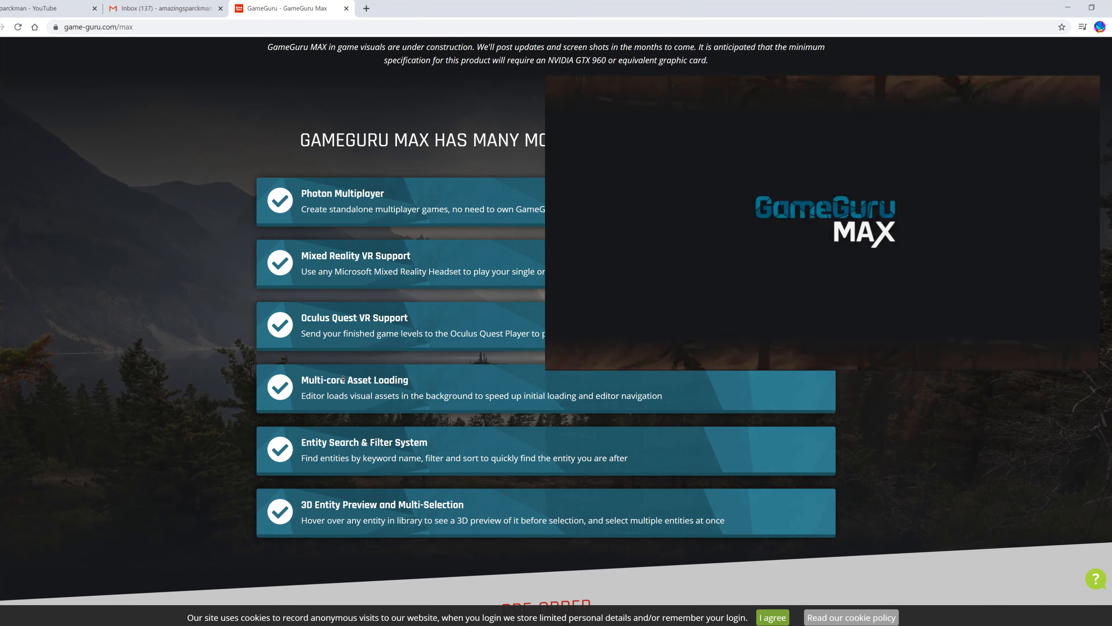
Step: Continue down until the Pre-Order 'for a great discount' heading and timeline appear
{"action": "scroll", "scroll_direction": "down", "scroll_amount": 3}
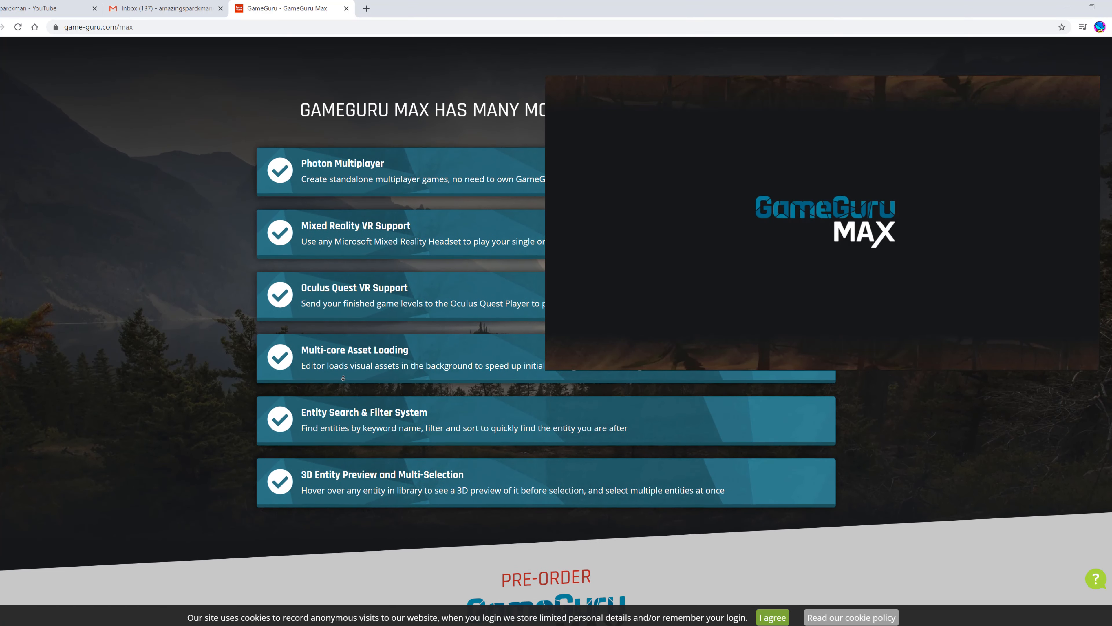
{"action": "scroll", "scroll_direction": "down", "scroll_amount": 3}
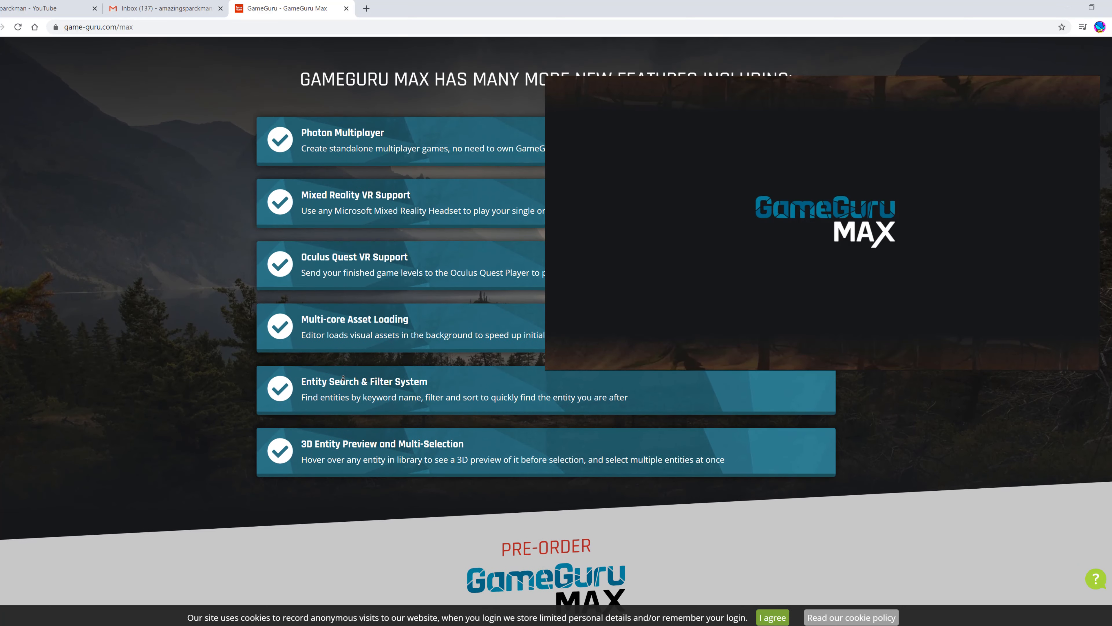
{"action": "scroll", "scroll_direction": "down", "scroll_amount": 3}
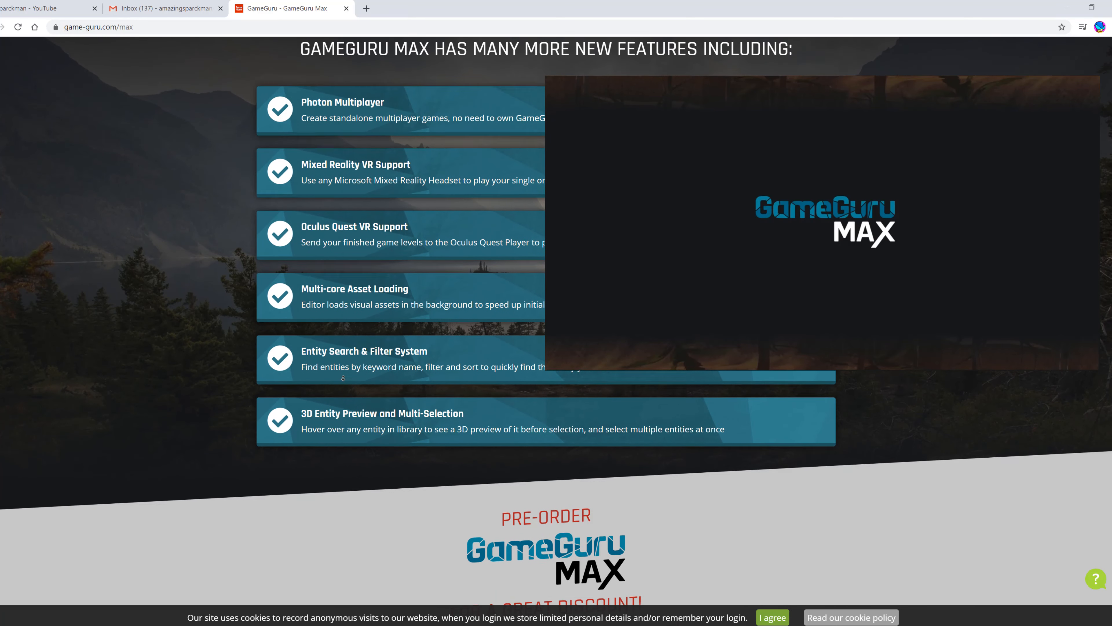
{"action": "scroll", "scroll_direction": "down", "scroll_amount": 3}
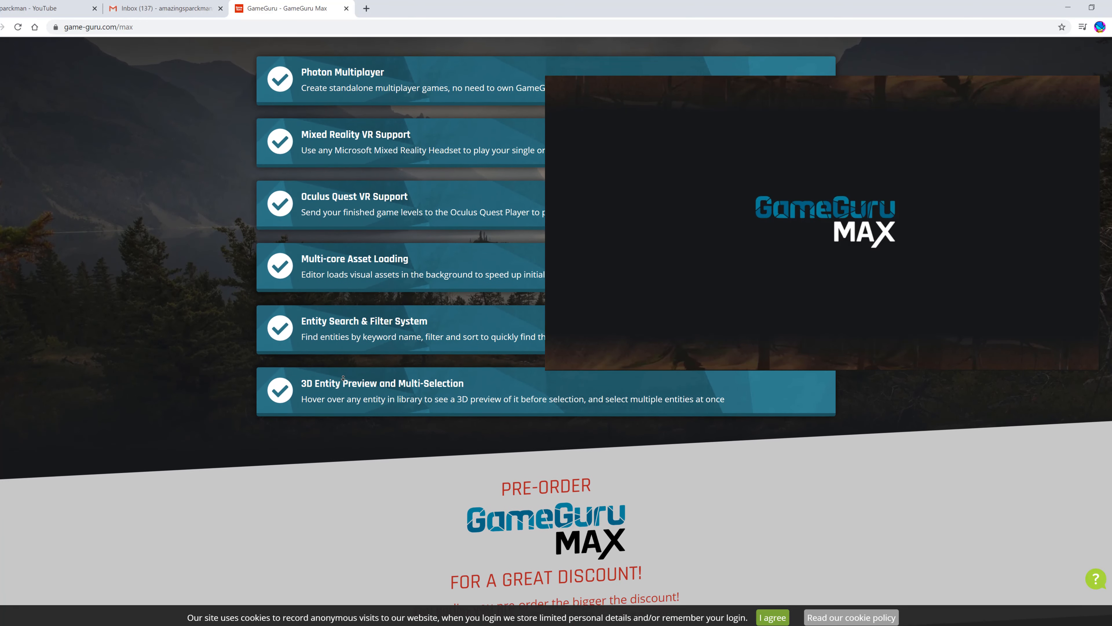
{"action": "scroll", "scroll_direction": "down", "scroll_amount": 3}
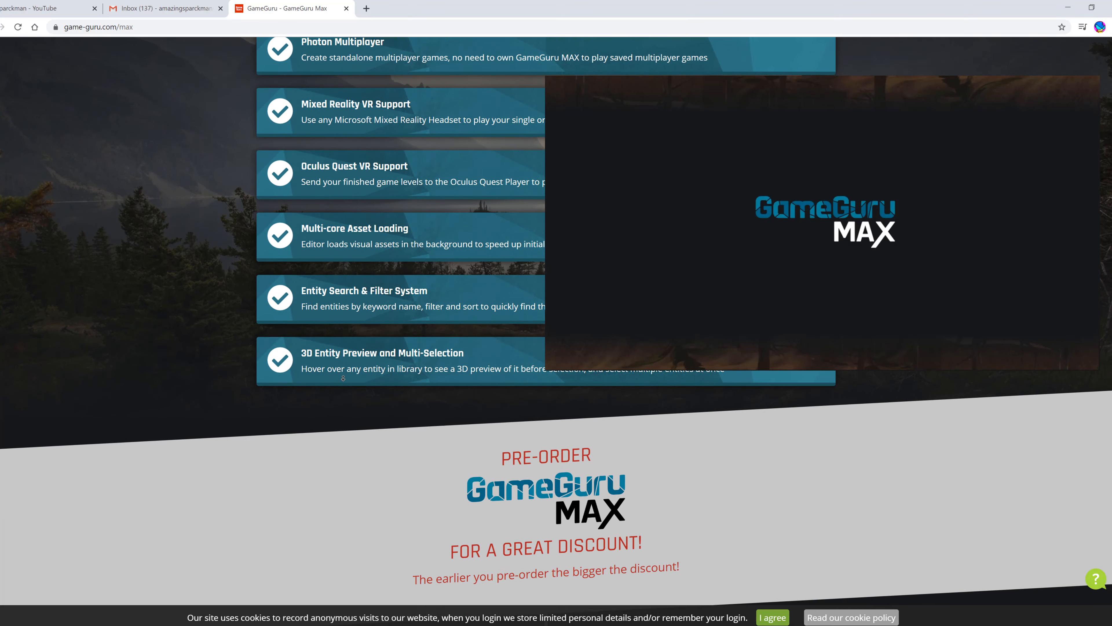
{"action": "scroll", "scroll_direction": "down", "scroll_amount": 3}
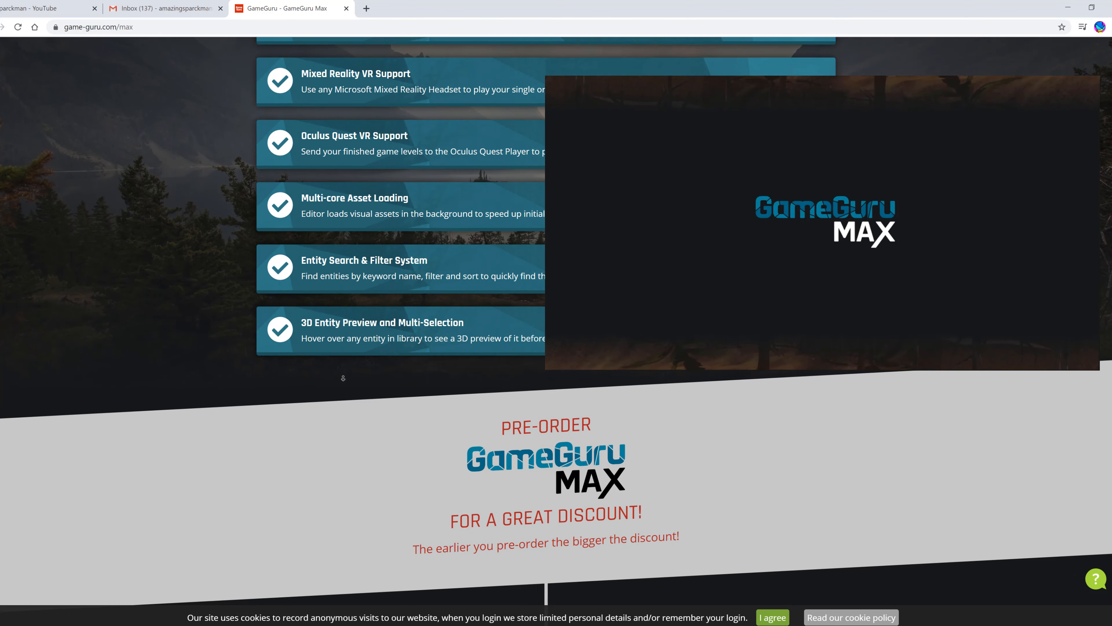
{"action": "scroll", "scroll_direction": "down", "scroll_amount": 3}
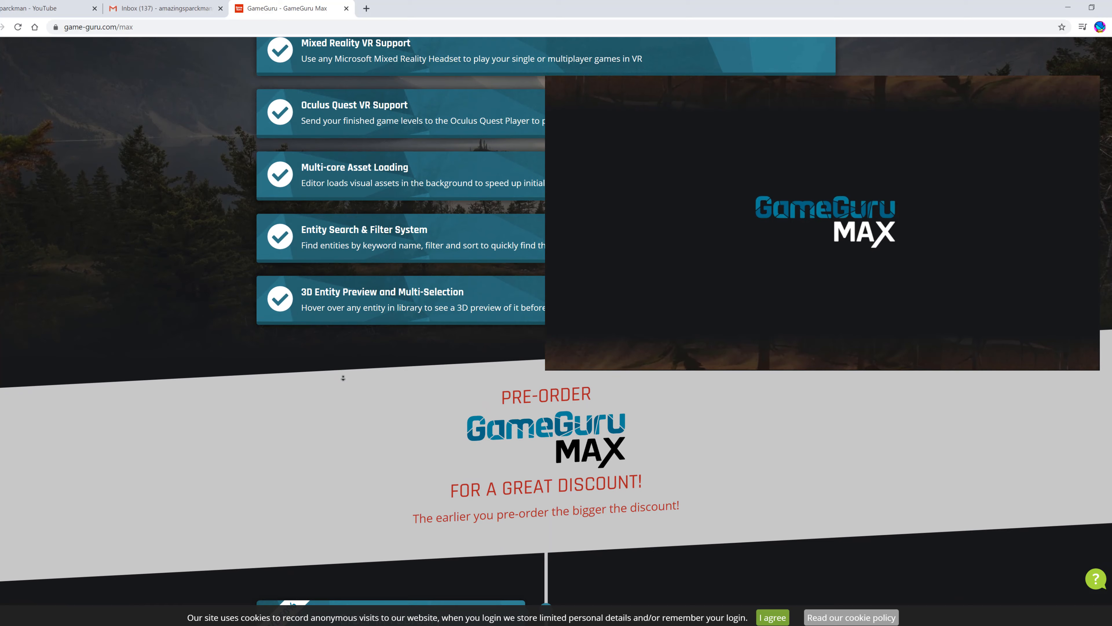
{"action": "scroll", "scroll_direction": "down", "scroll_amount": 3}
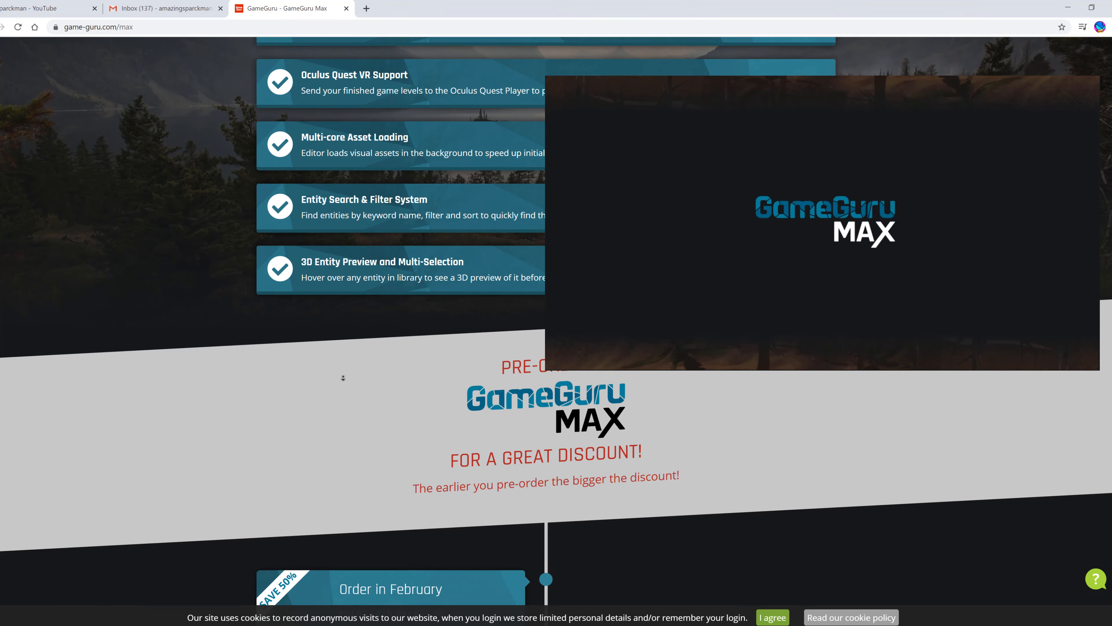
Step: Scroll down to show the monthly pre-order pricing cards from February through June
{"action": "scroll", "scroll_direction": "down", "scroll_amount": 3}
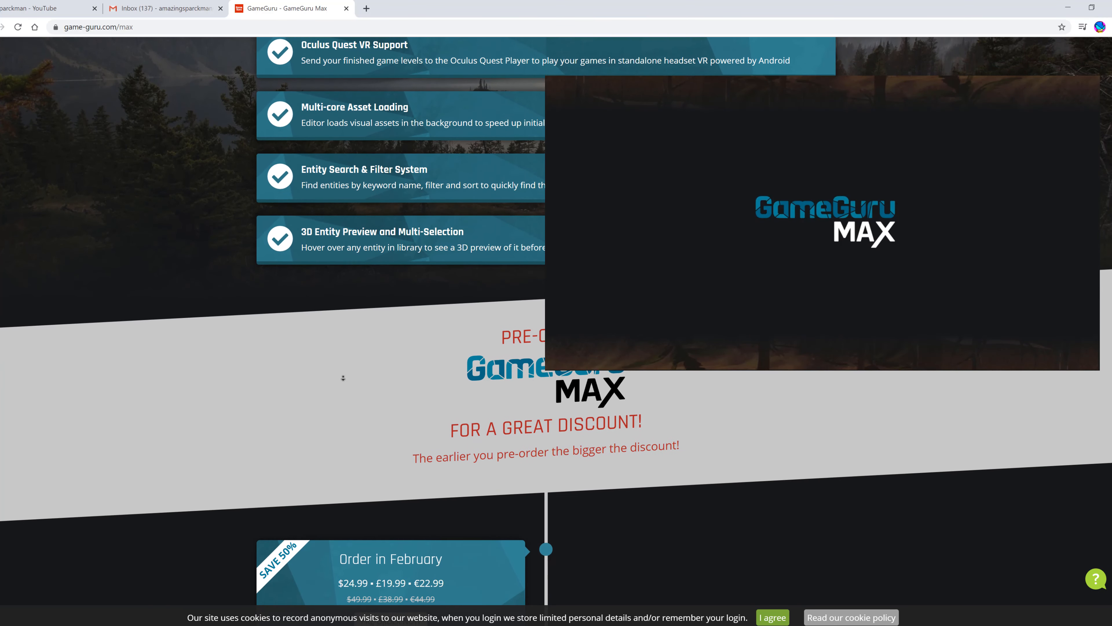
{"action": "scroll", "scroll_direction": "down", "scroll_amount": 3}
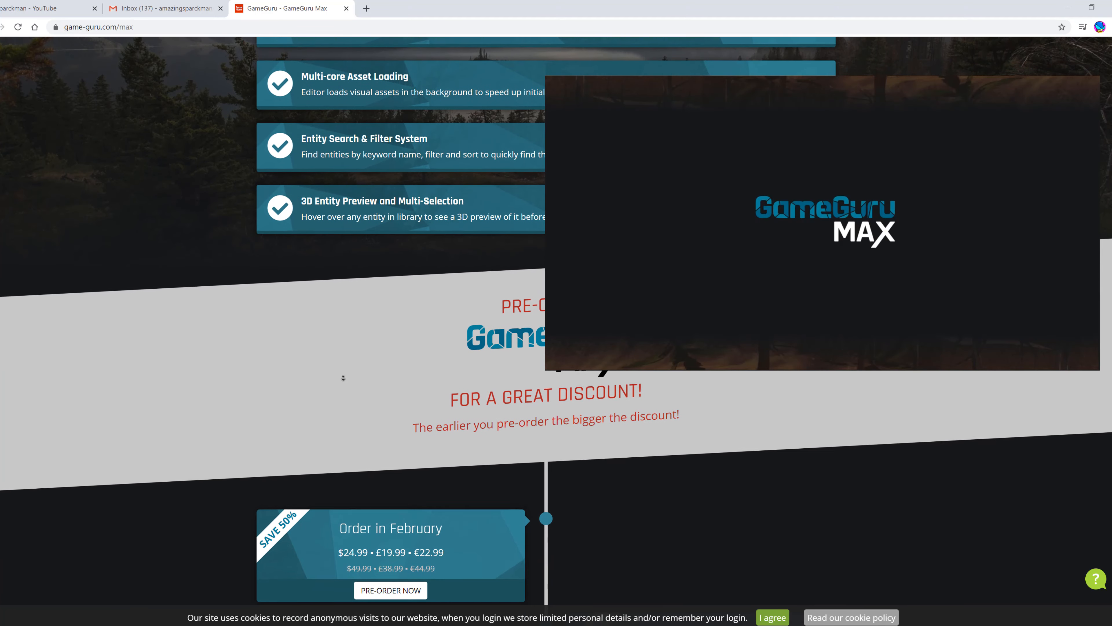
{"action": "scroll", "scroll_direction": "down", "scroll_amount": 3}
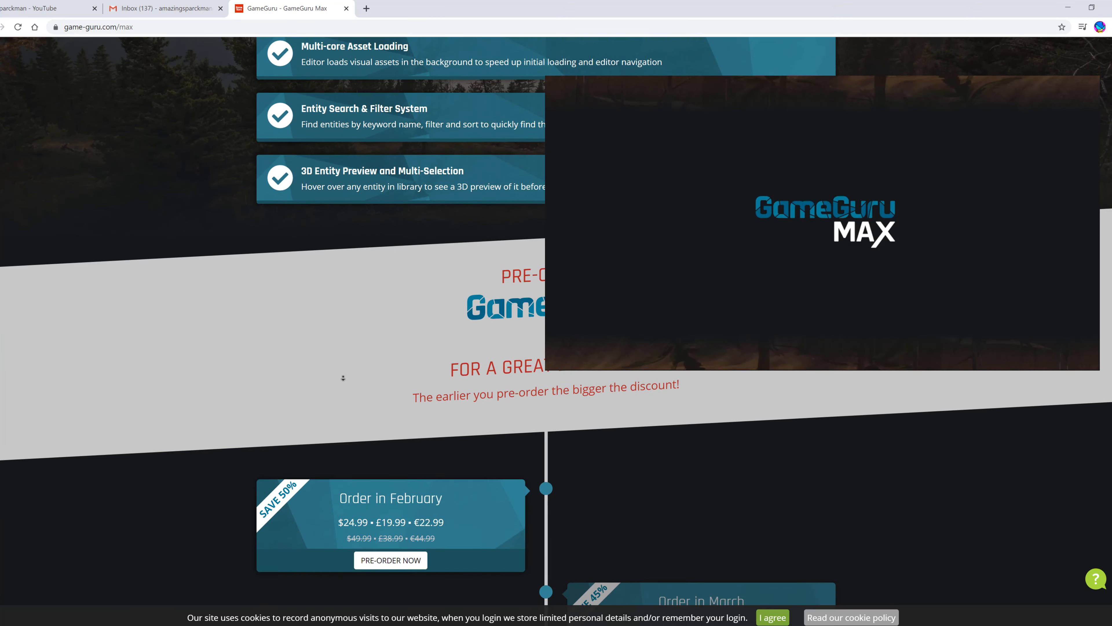
{"action": "scroll", "scroll_direction": "down", "scroll_amount": 3}
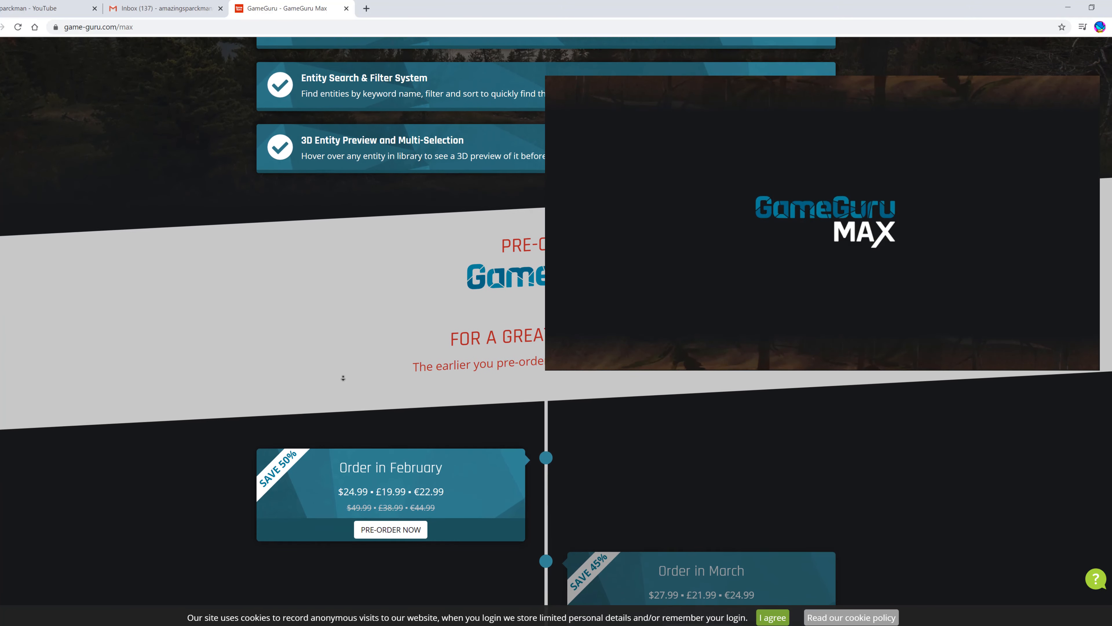
{"action": "scroll", "scroll_direction": "down", "scroll_amount": 3}
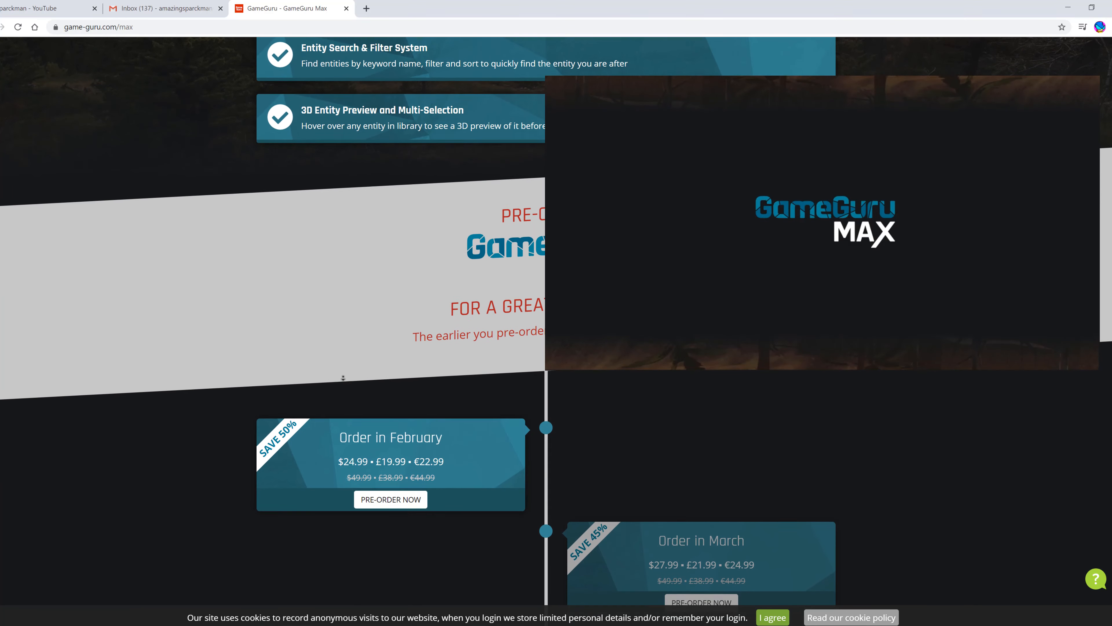
{"action": "scroll", "scroll_direction": "down", "scroll_amount": 3}
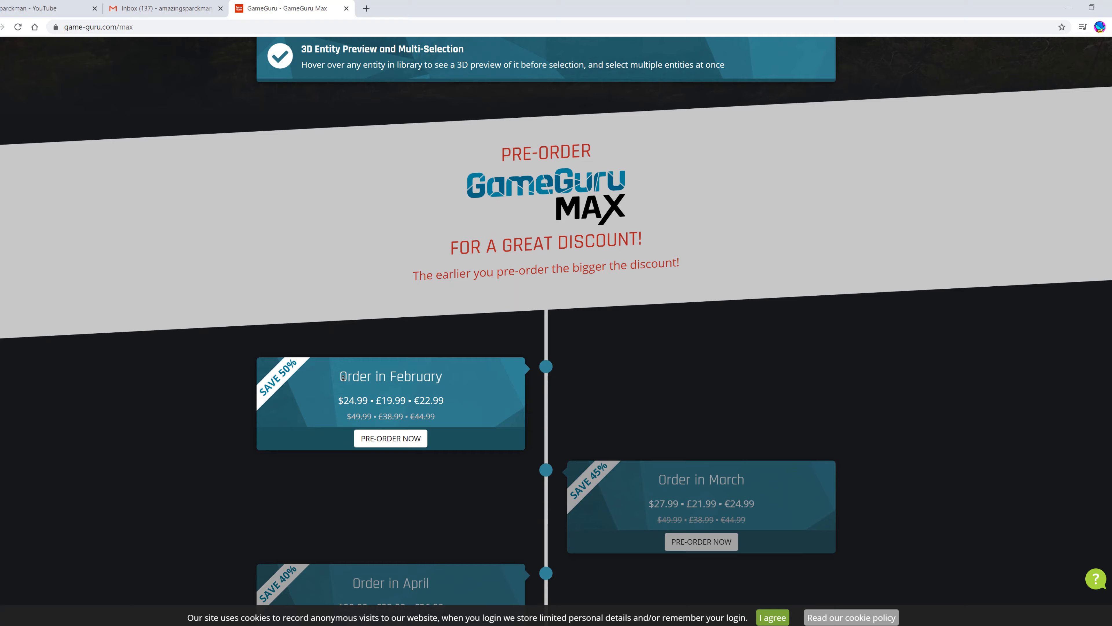
{"action": "scroll", "scroll_direction": "down", "scroll_amount": 3}
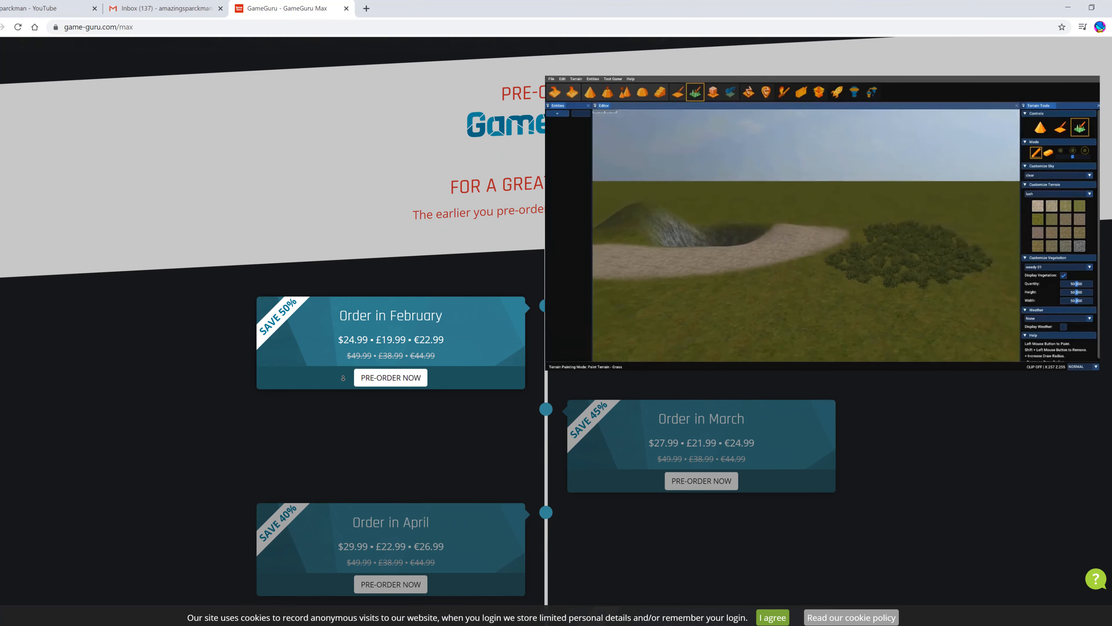
{"action": "scroll", "scroll_direction": "down", "scroll_amount": 3}
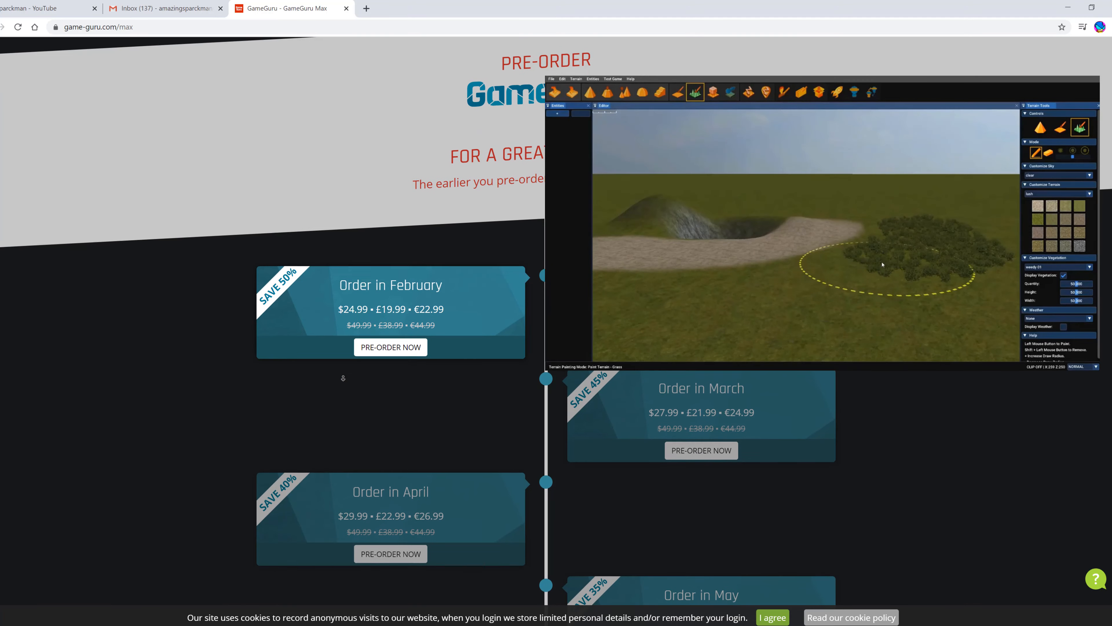
{"action": "scroll", "scroll_direction": "down", "scroll_amount": 3}
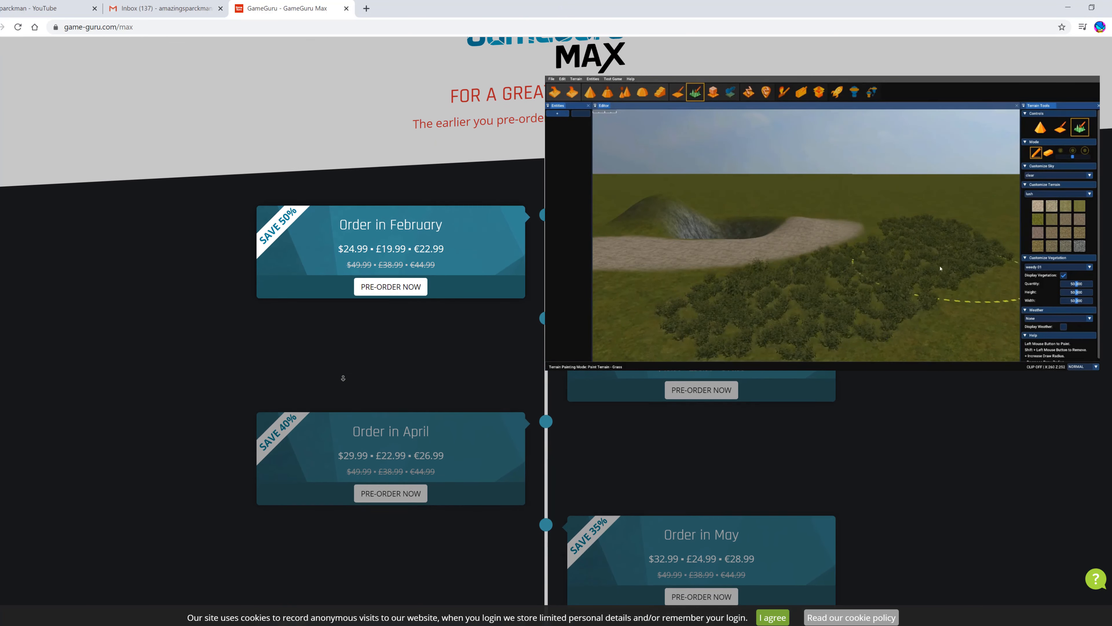
{"action": "scroll", "scroll_direction": "down", "scroll_amount": 3}
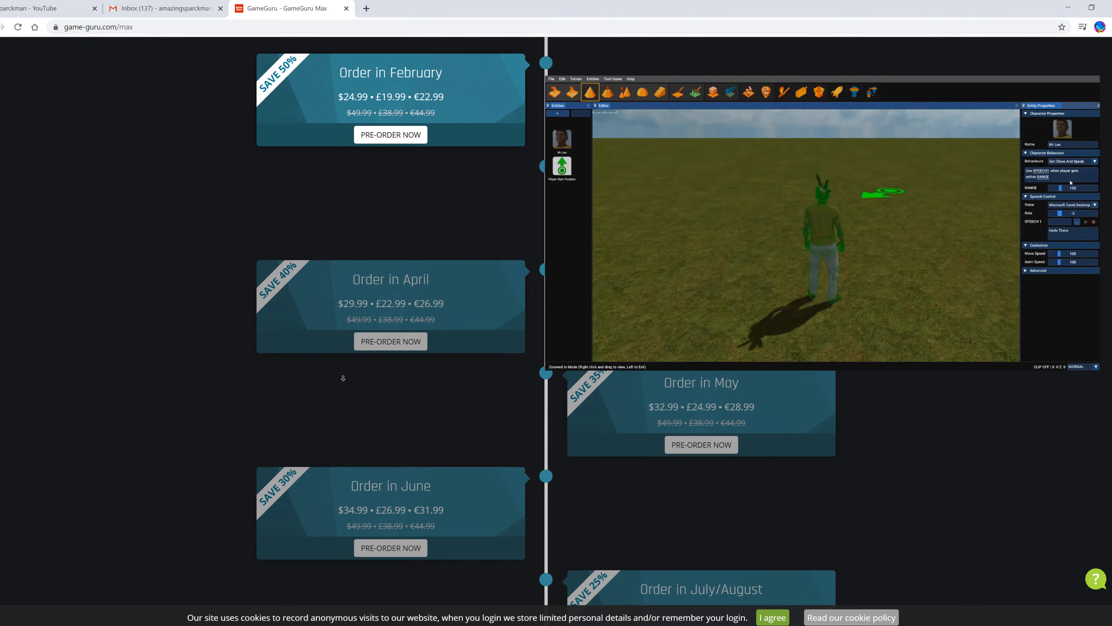
Step: Scroll past the September release price to the Pre-Order GameGuru Max card at $24.99, 50% off
{"action": "scroll", "scroll_direction": "down", "scroll_amount": 3}
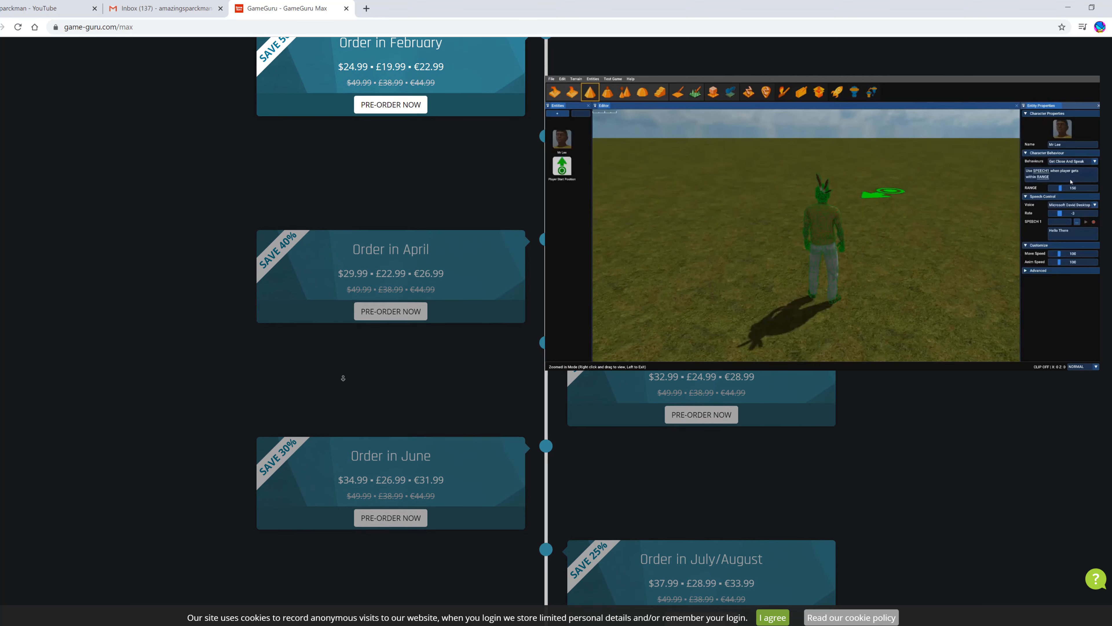
{"action": "scroll", "scroll_direction": "down", "scroll_amount": 3}
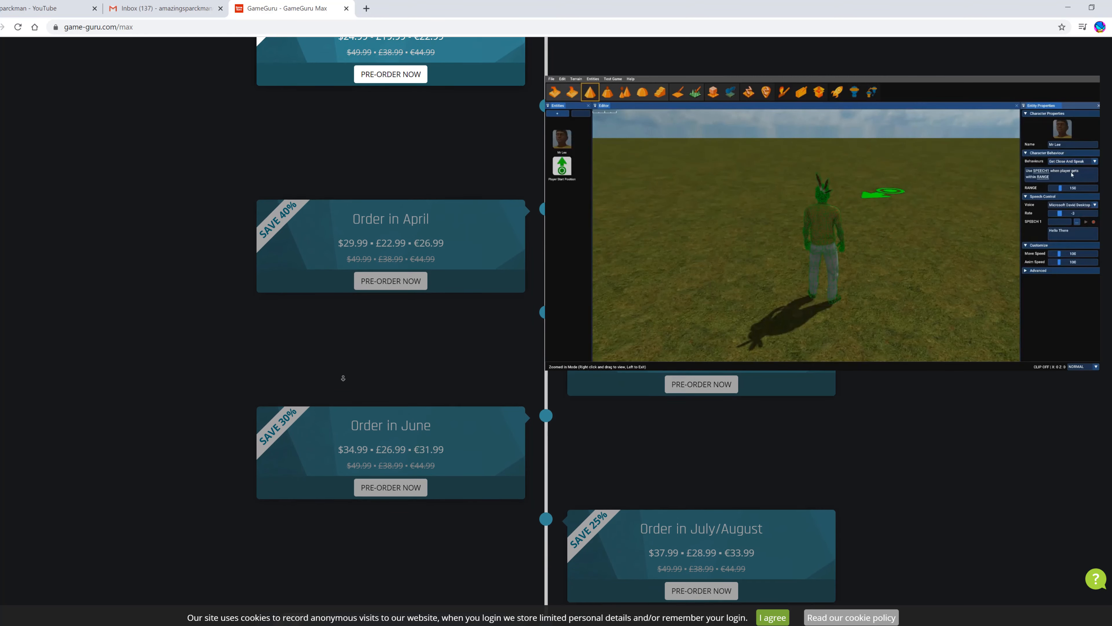
{"action": "scroll", "scroll_direction": "down", "scroll_amount": 3}
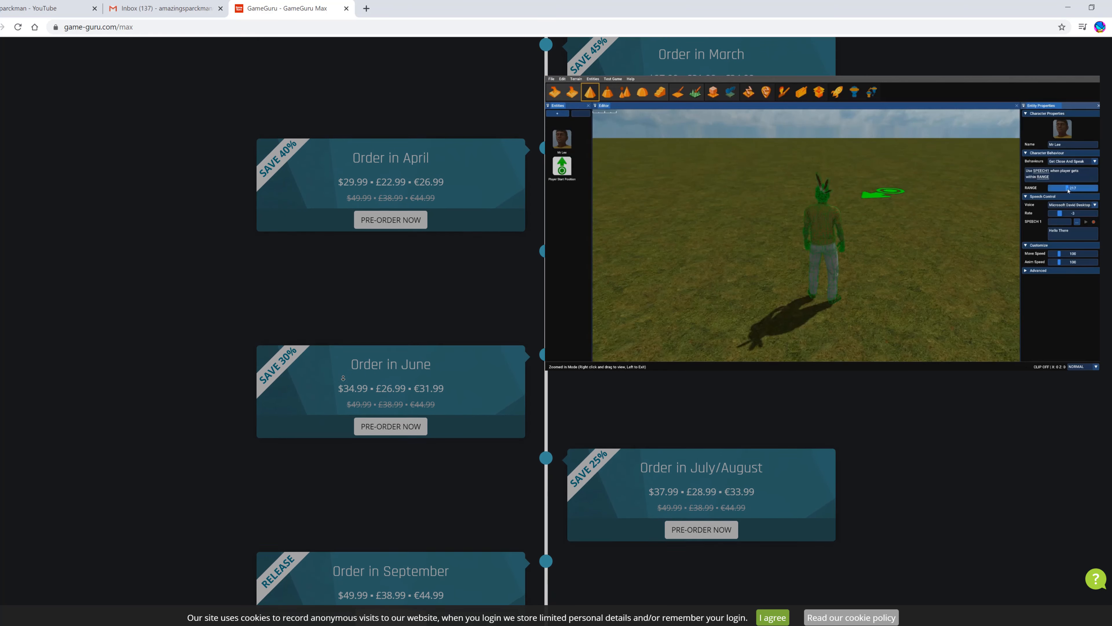
{"action": "scroll", "scroll_direction": "down", "scroll_amount": 3}
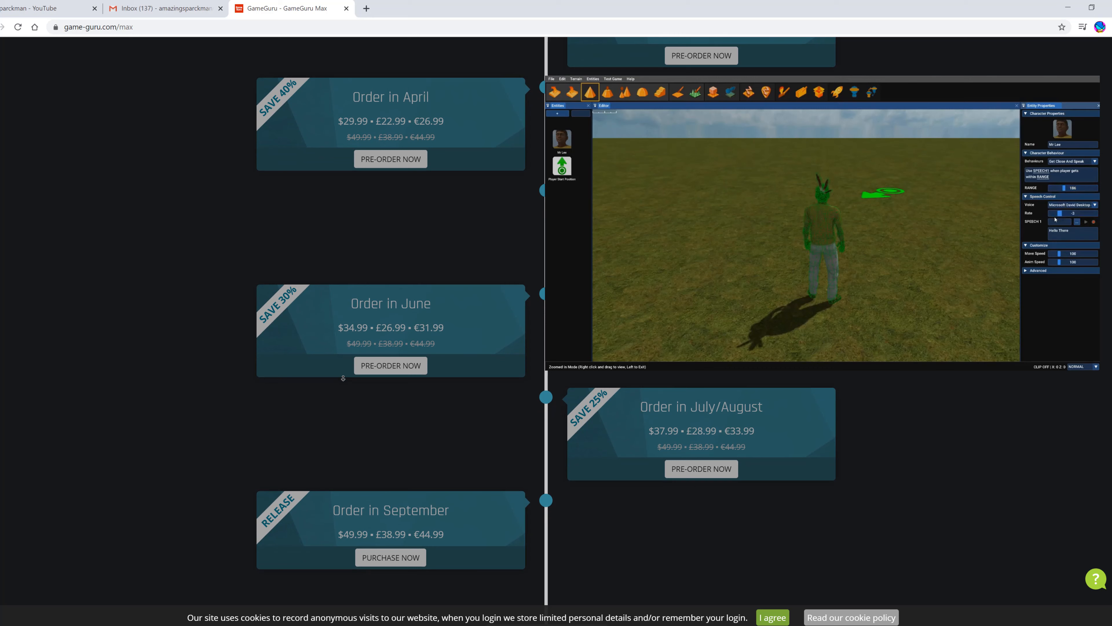
{"action": "scroll", "scroll_direction": "down", "scroll_amount": 3}
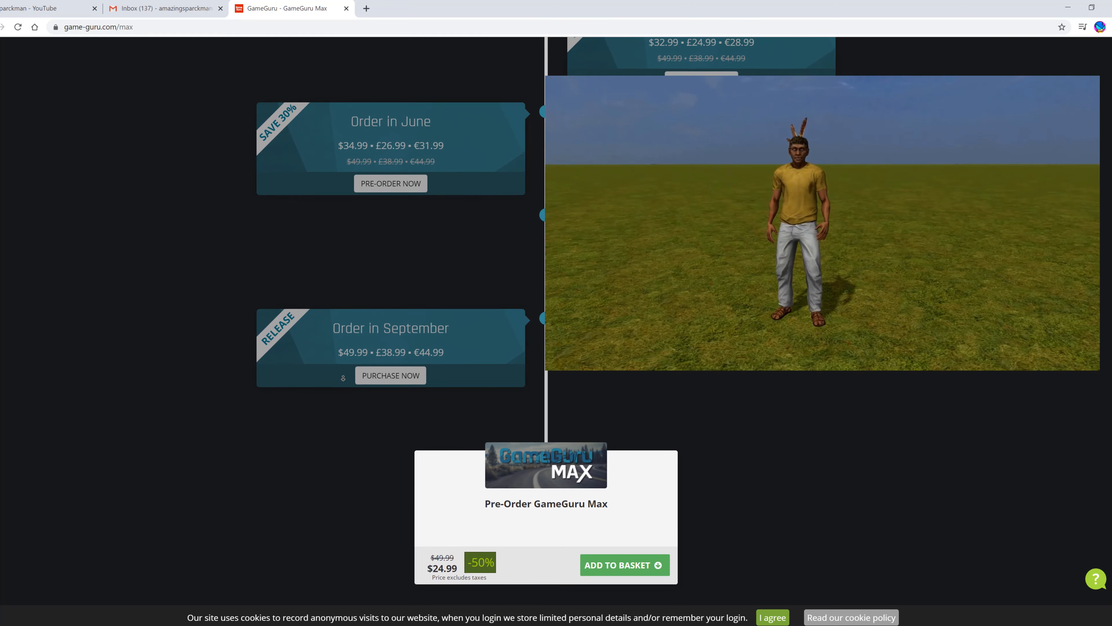
{"action": "scroll", "scroll_direction": "down", "scroll_amount": 3}
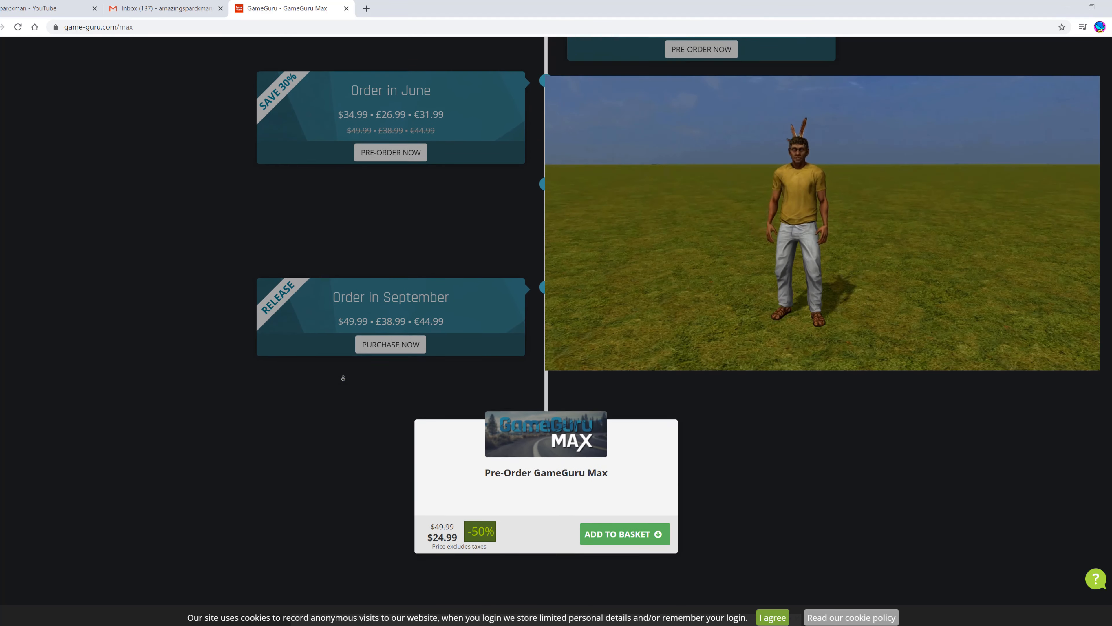
{"action": "scroll", "scroll_direction": "down", "scroll_amount": 3}
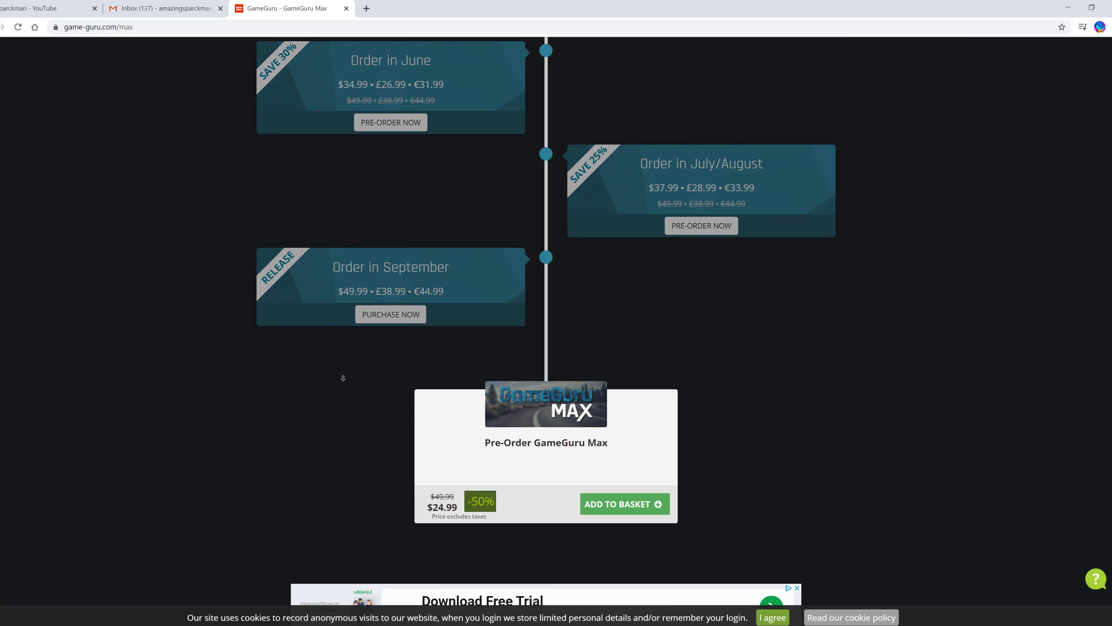